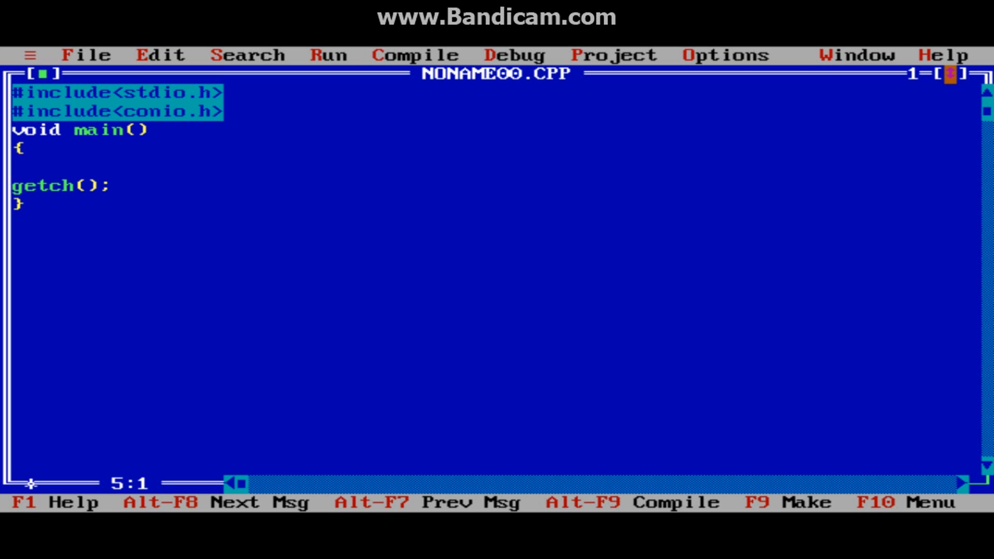
- Declare int a[50][50],m,n,i,j; on the empty line inside main()
type("int")
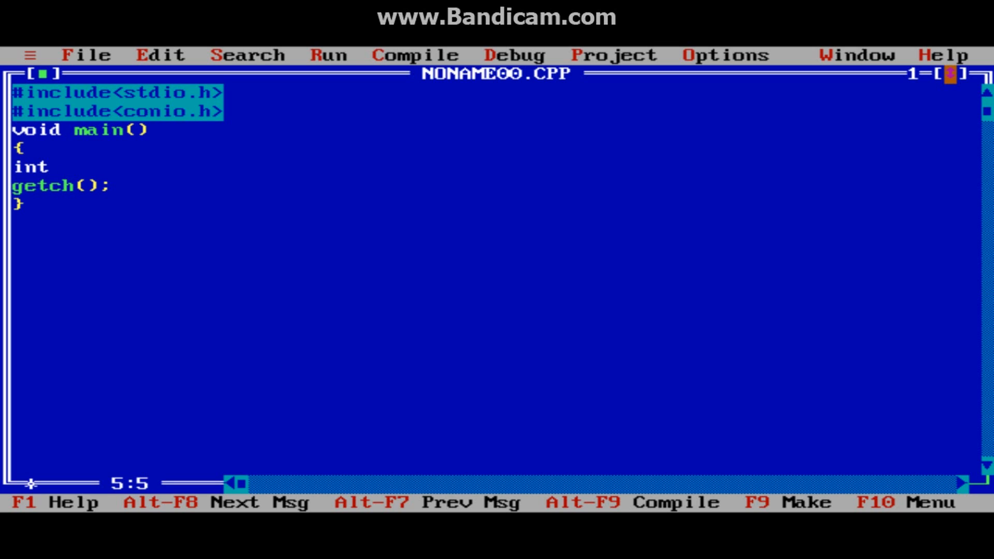
type("a[")
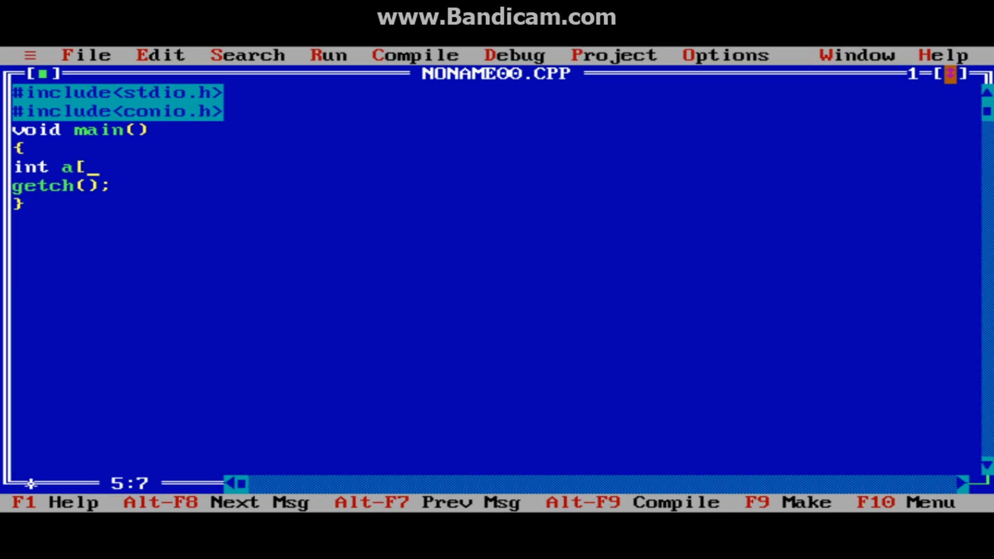
type("50]")
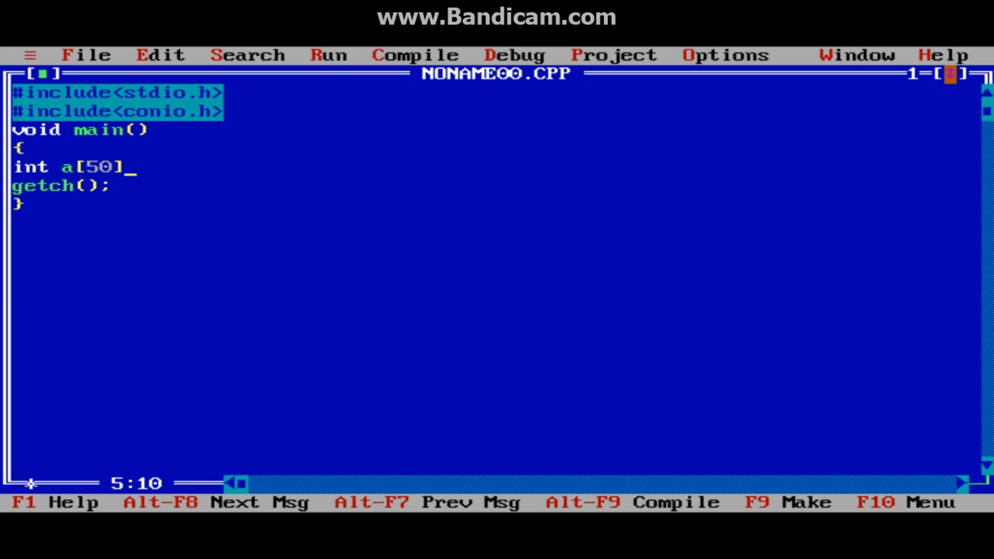
type("[50]")
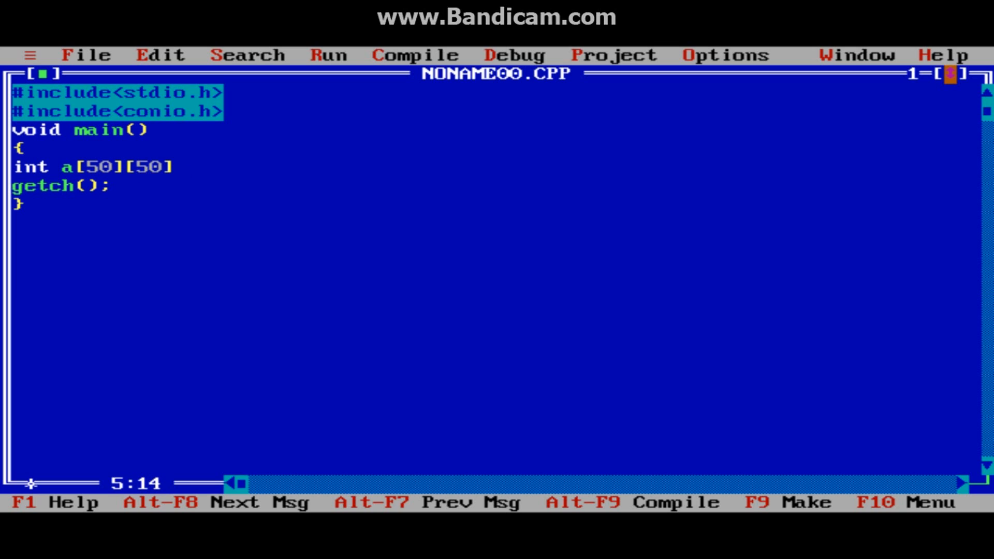
type(",m,")
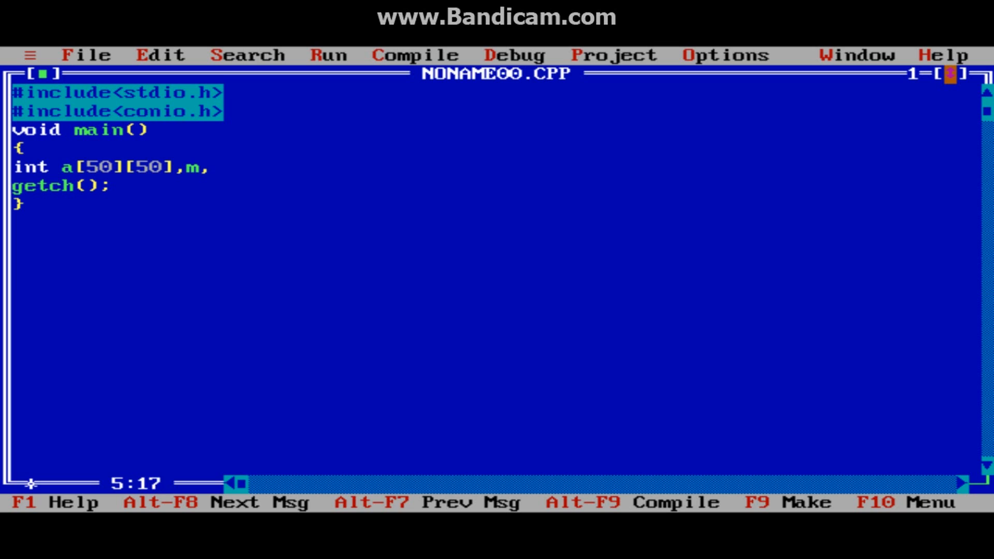
type("n,")
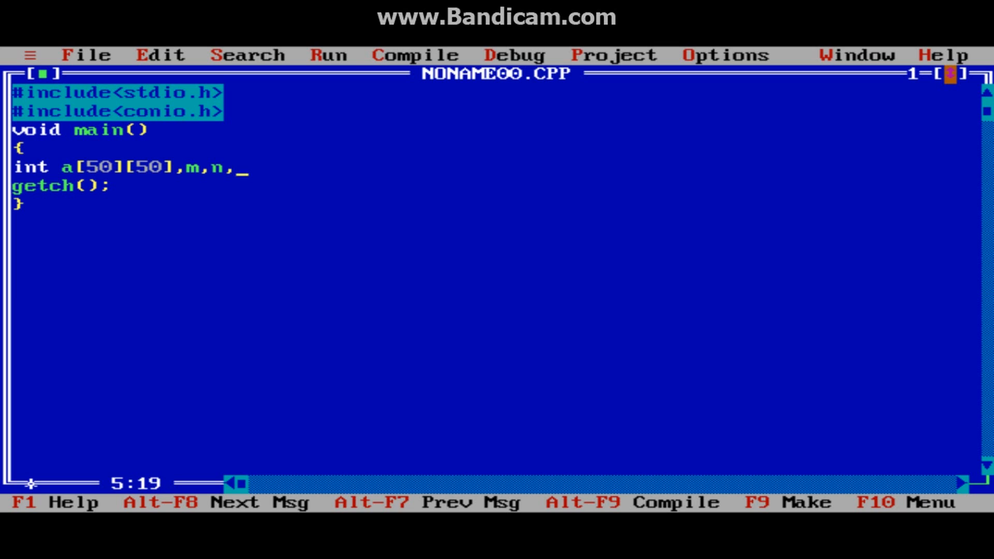
type("i,j;")
type("clrs")
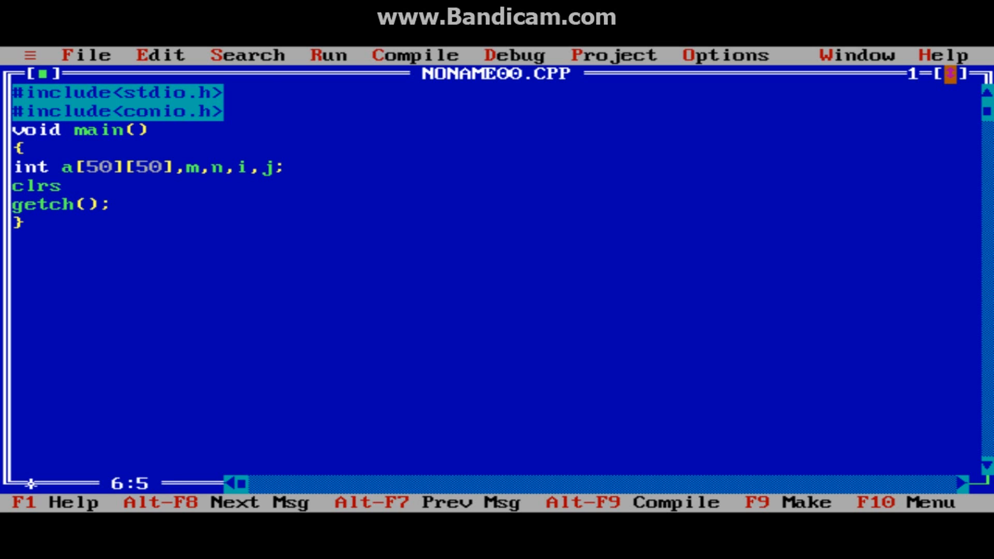
- Add clrscr(); followed by printf("Enter number of rows"); in main
type("cr();")
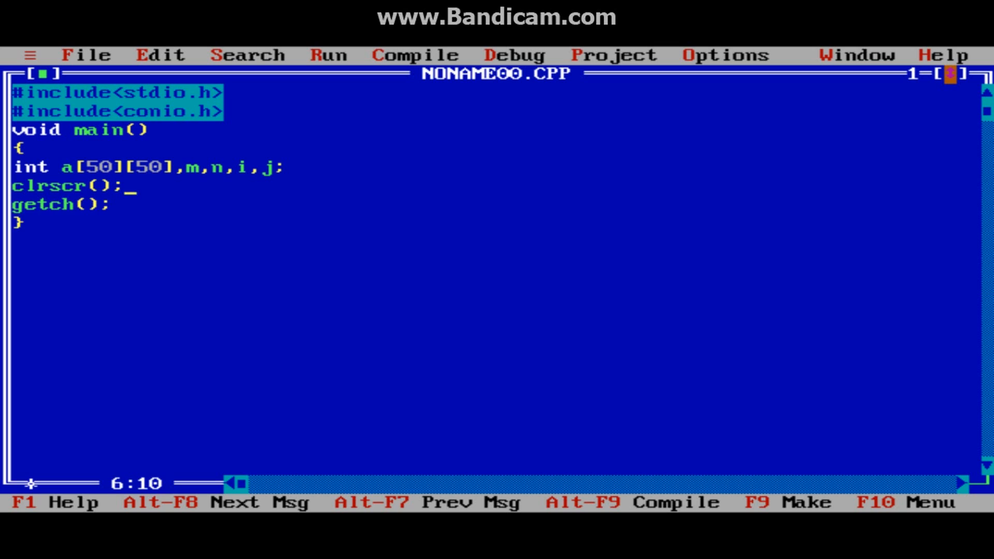
type("printf(\"")
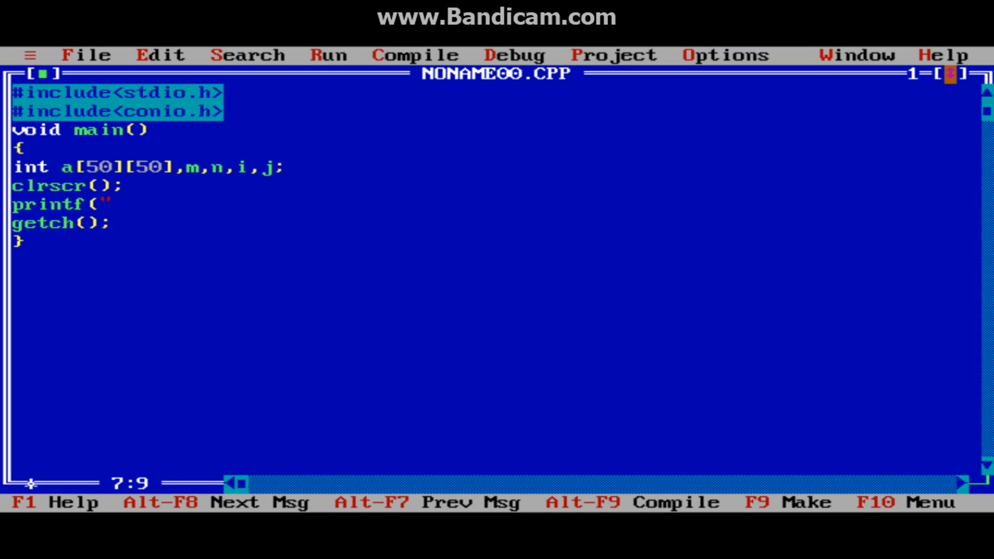
type("Enter")
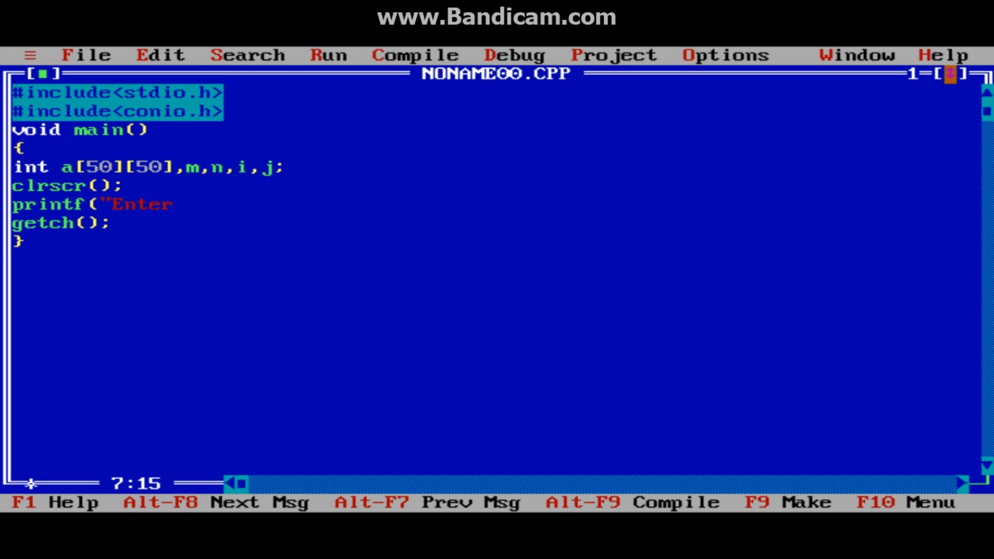
type("number of rows")
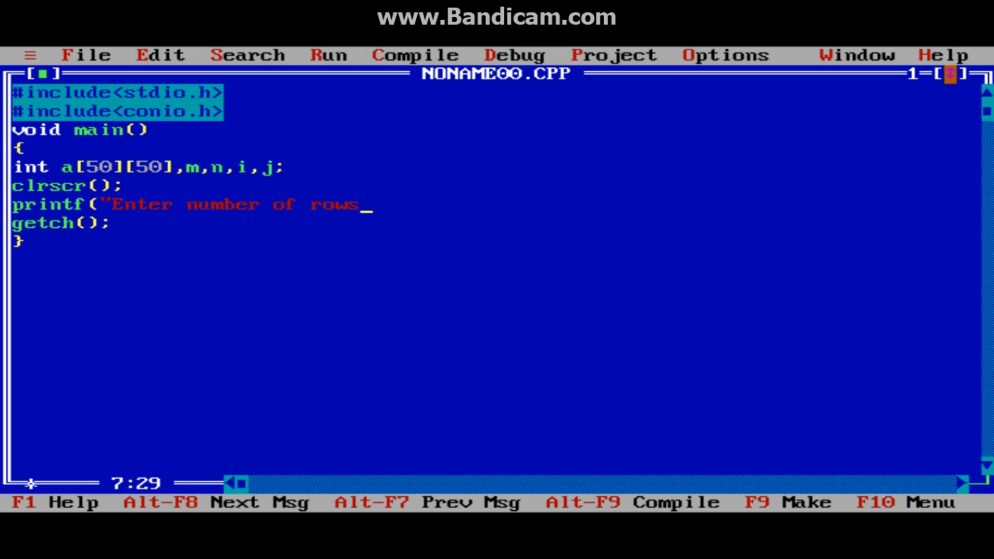
type("\");")
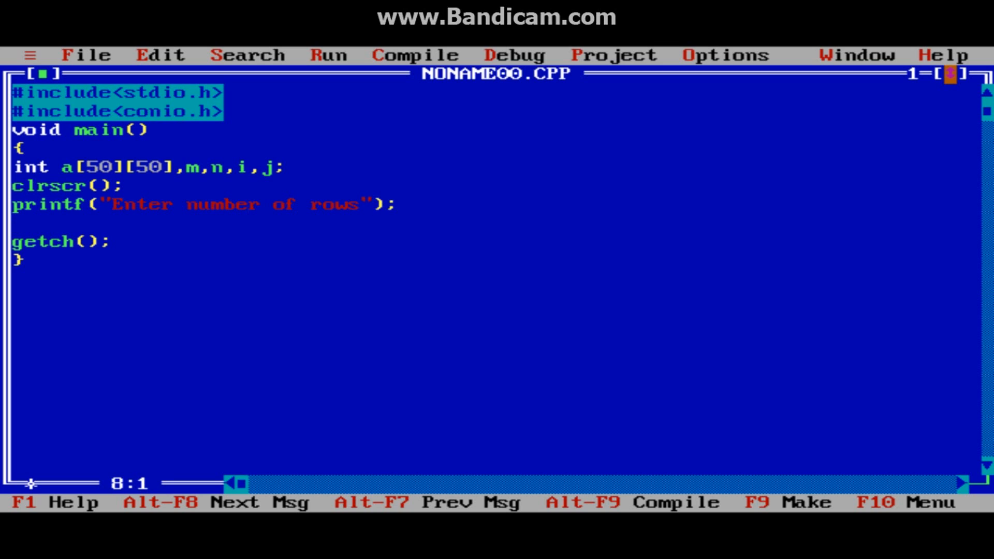
- Read the row count with scanf("%d",&m);
type("scanf(")
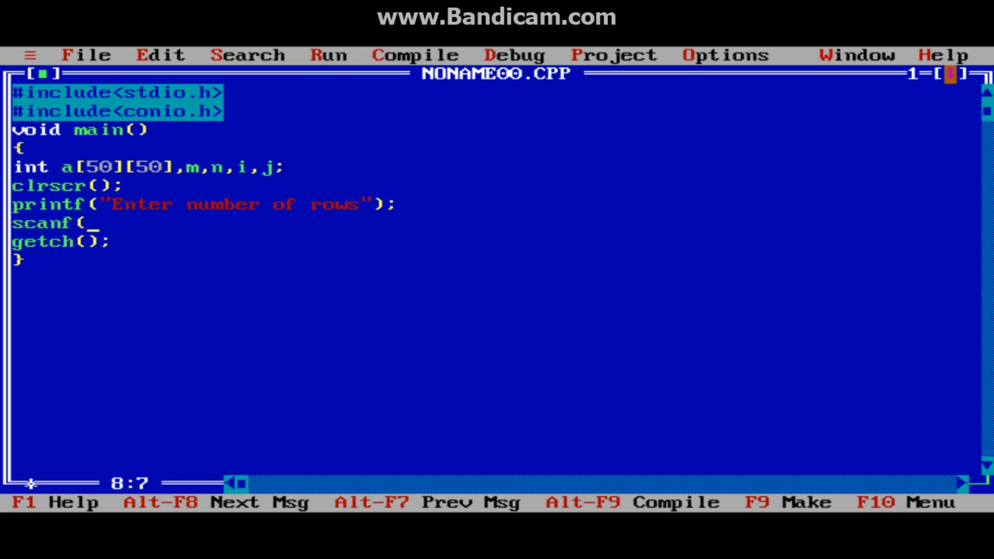
type("\"%d\",")
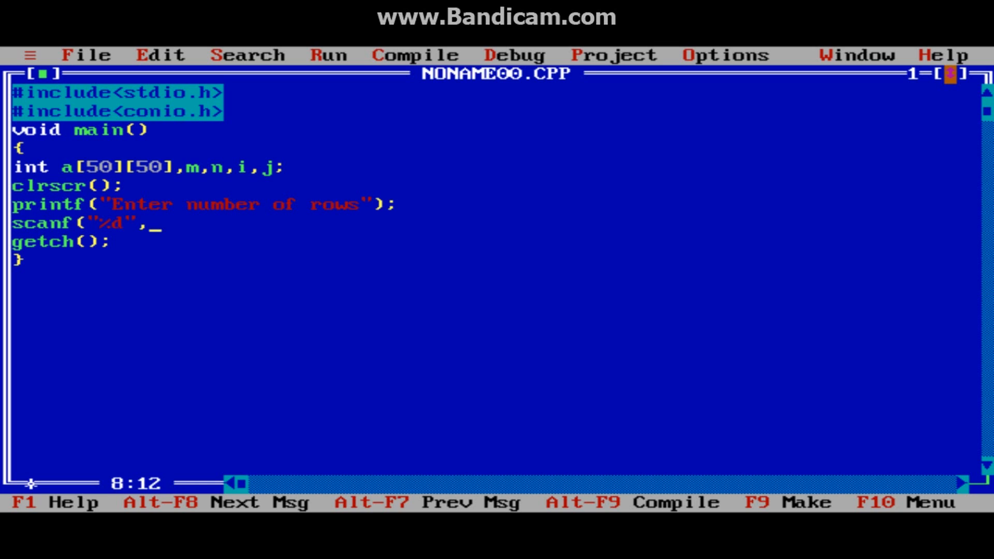
type("&m);")
type("p")
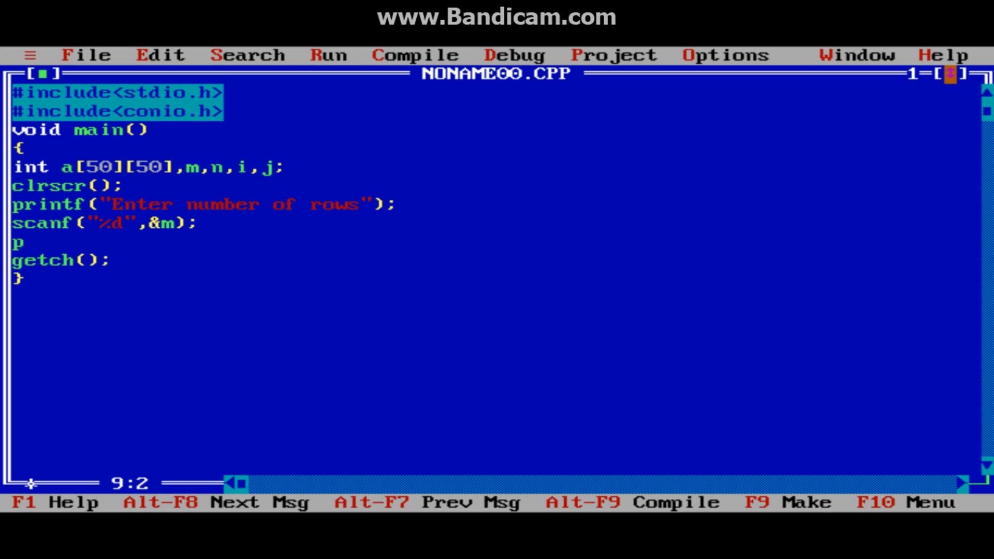
- Print the "emter number of column\n" prompt and read it with scanf("%d",&n);
type("rintf(\"")
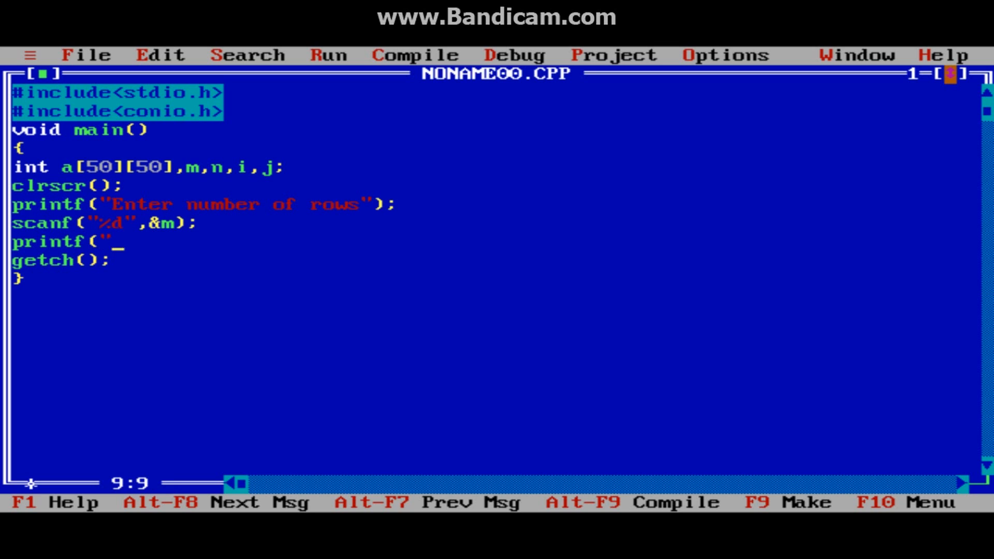
type("emter number of")
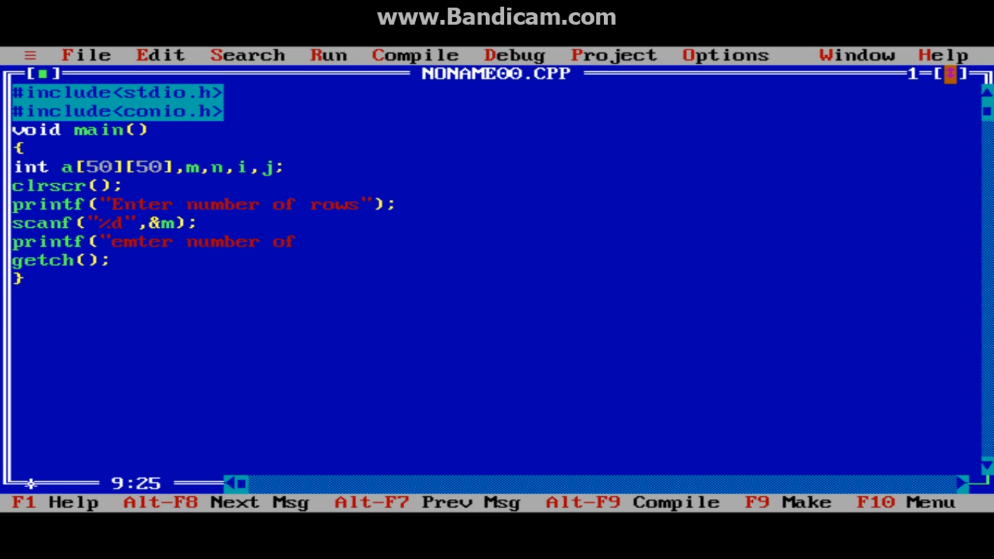
type("column")
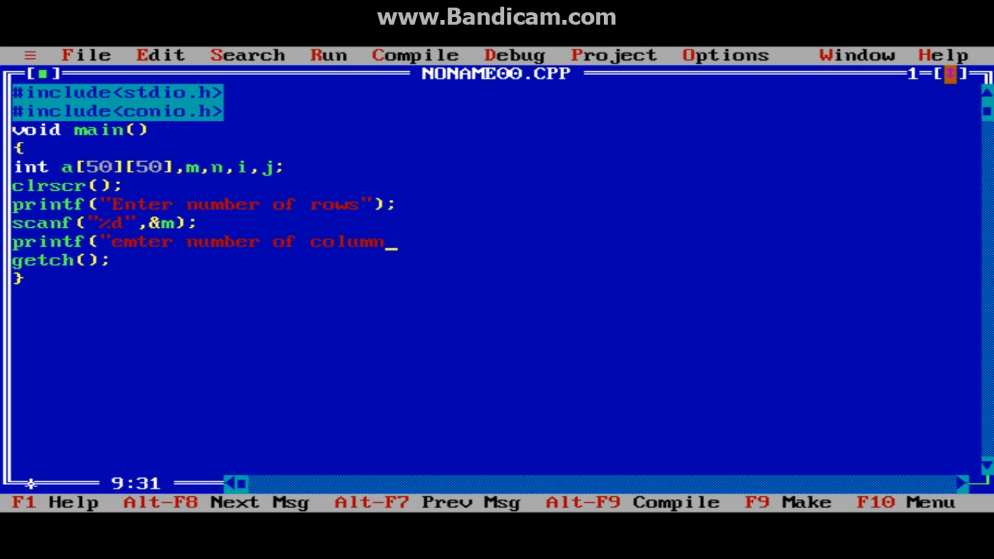
type("\\n\");")
type("scanf")
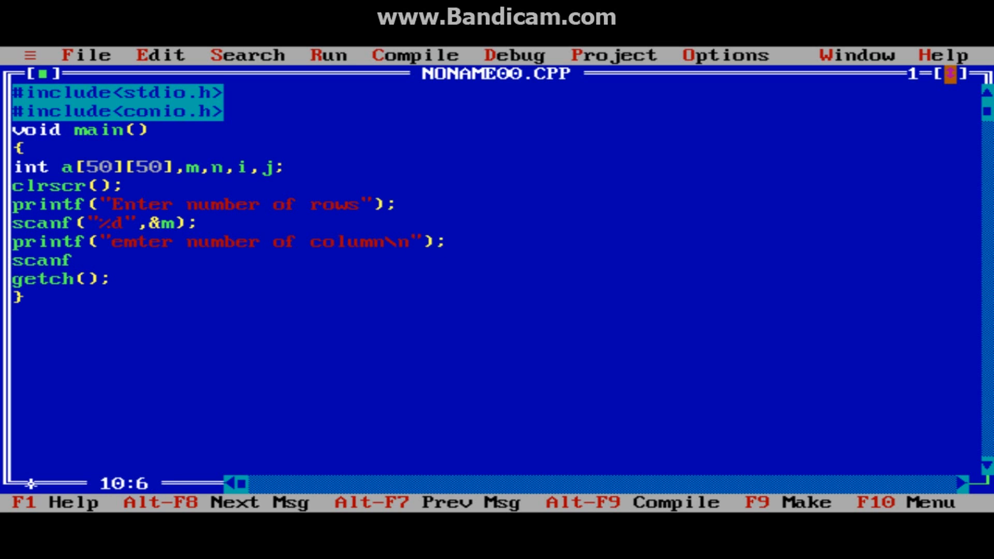
type("(\"%d\",&")
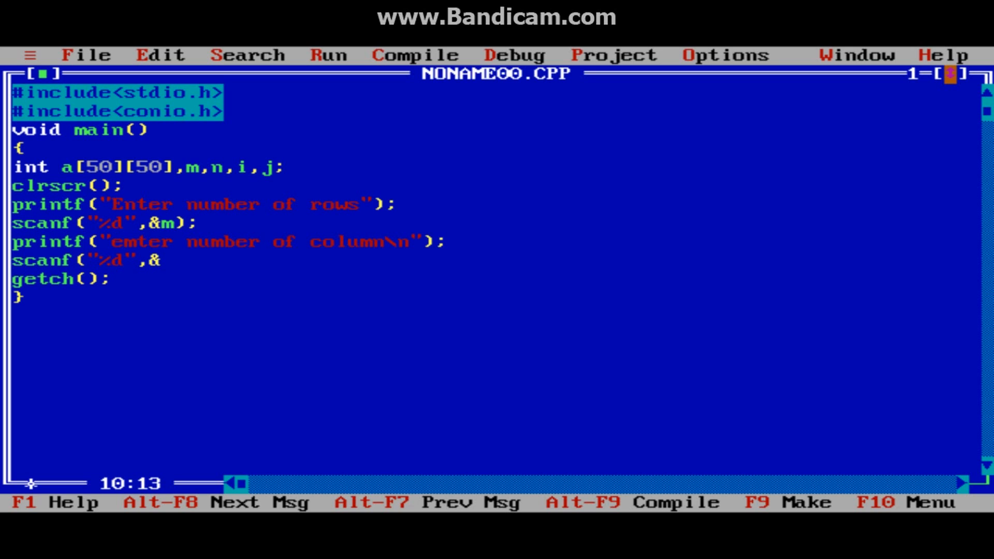
type("n);")
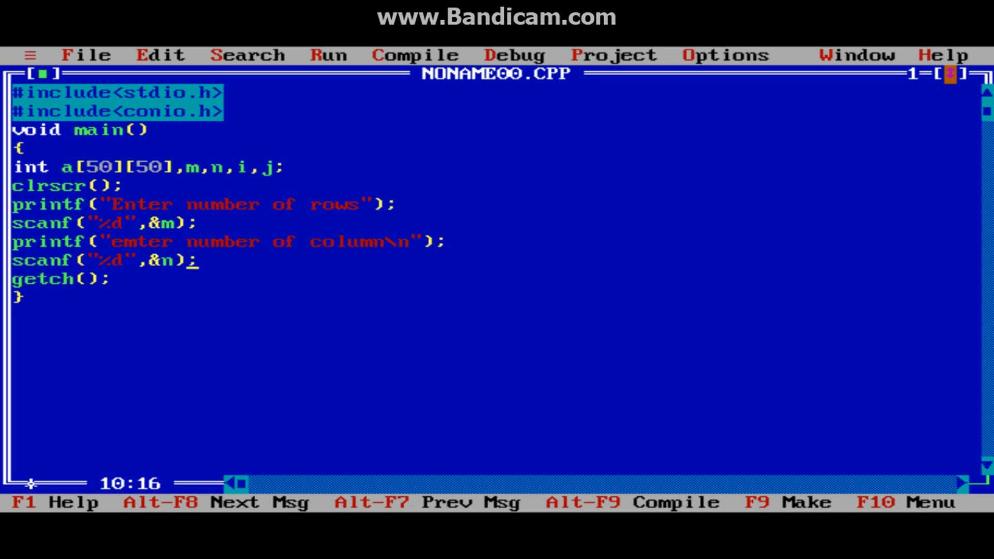
key("enter")
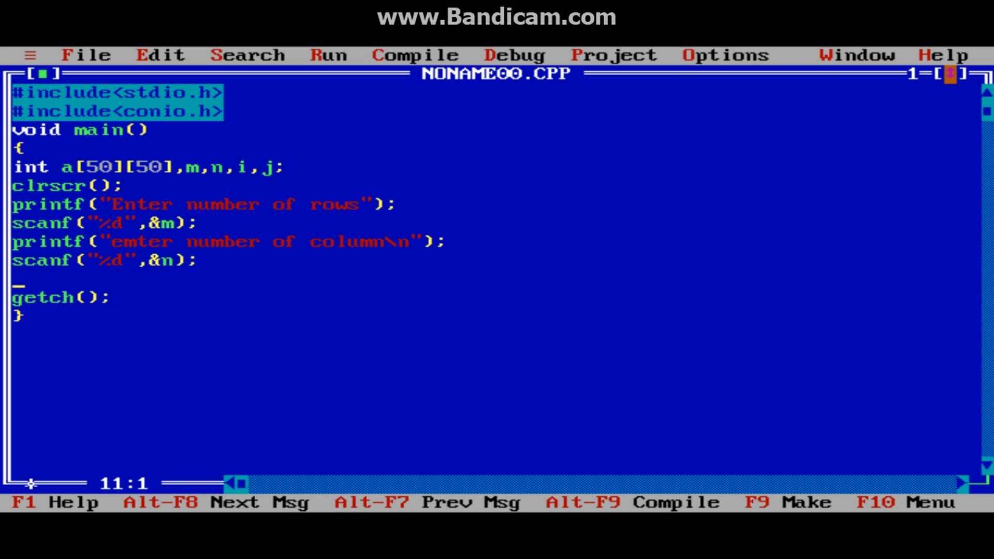
- Write nested loops for(i=0;i<m;i++) and for(j=0;j<n;j++) for input
type("for(")
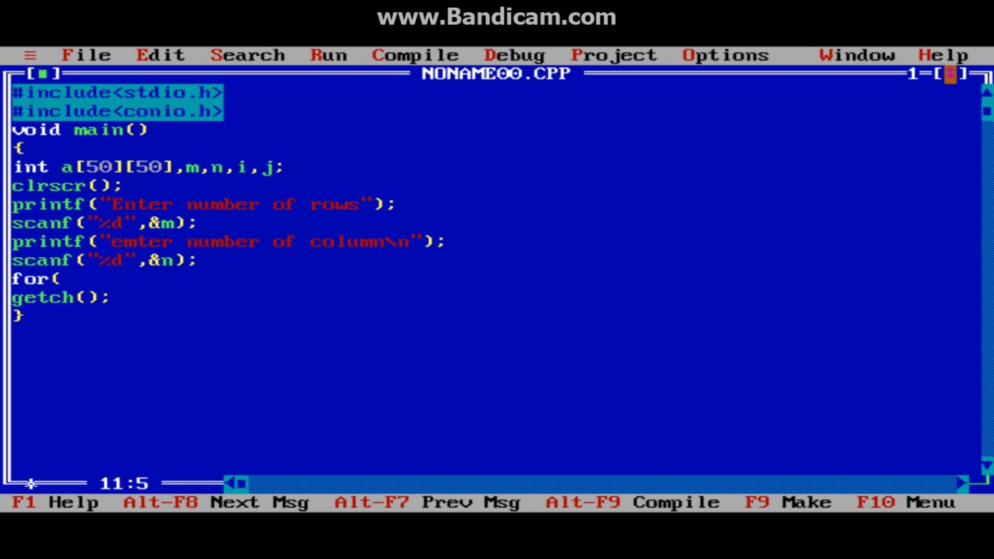
type("i=0")
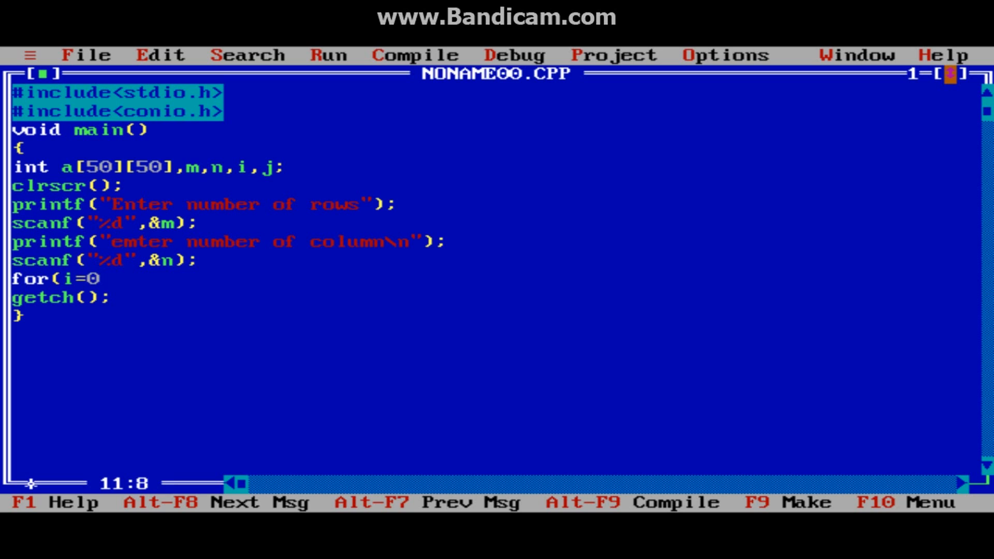
type(";i<m")
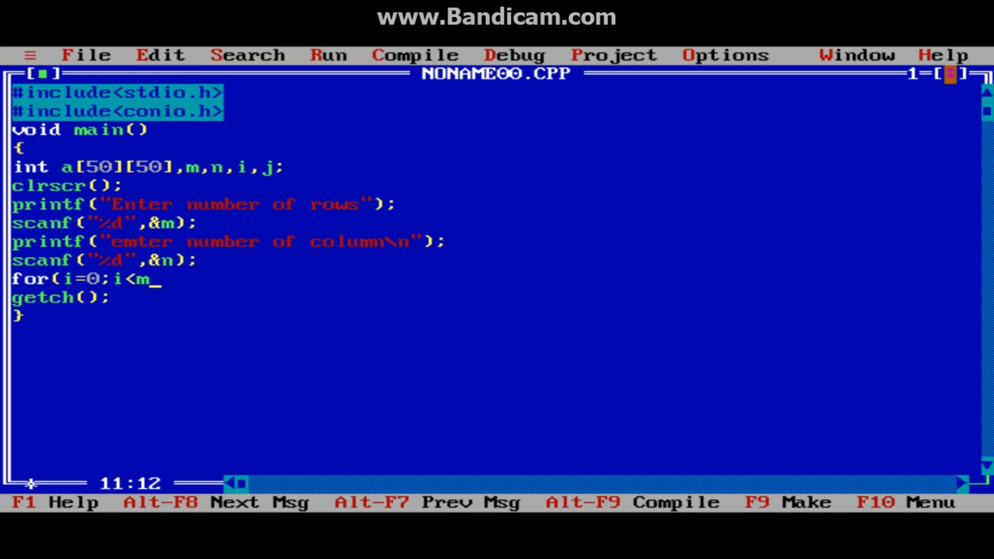
type(";i++")
type("f")
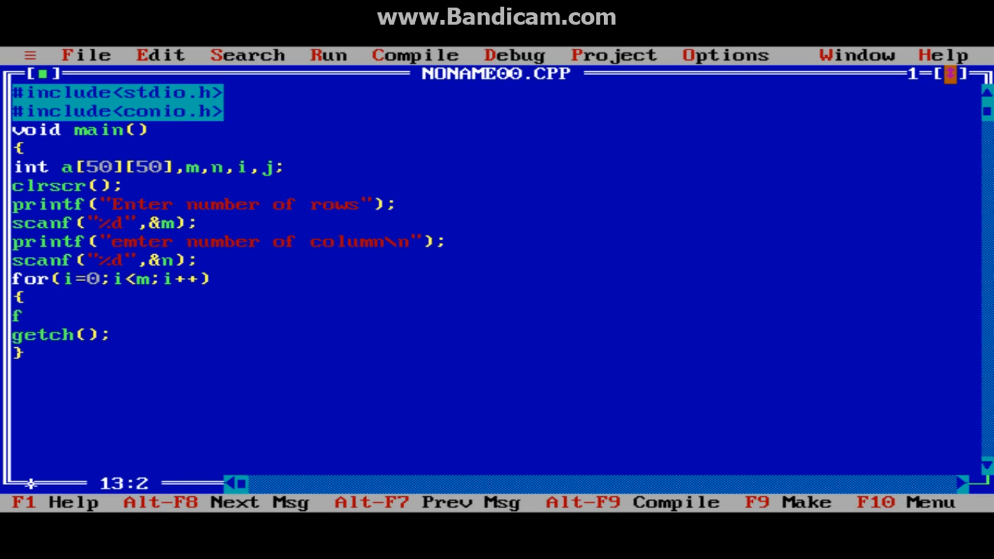
type("or(")
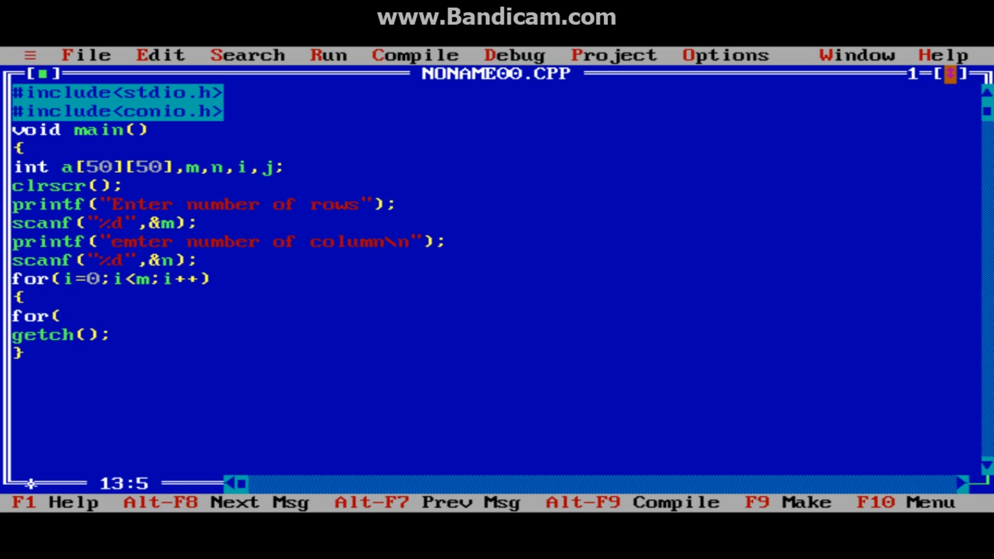
type("j=0")
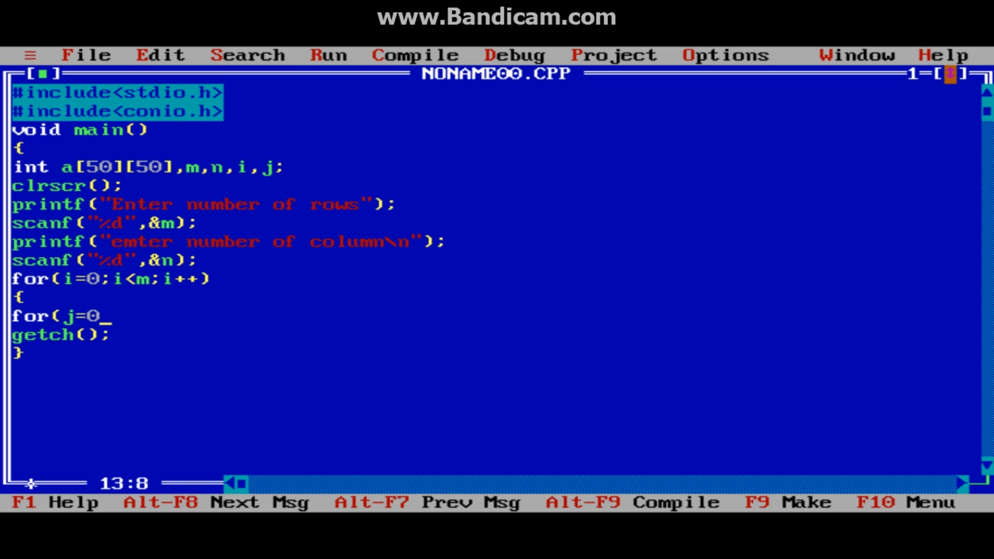
type(";j")
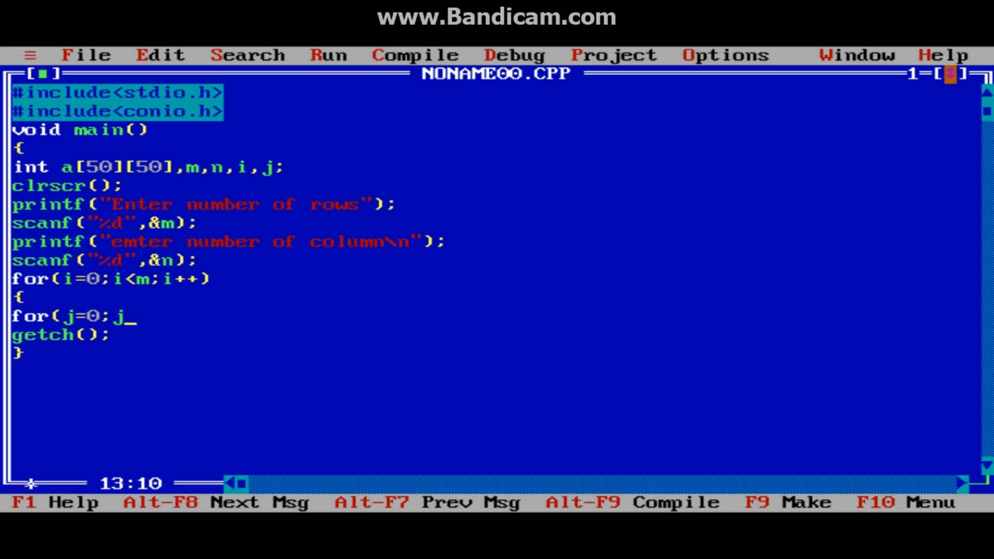
type("<n;")
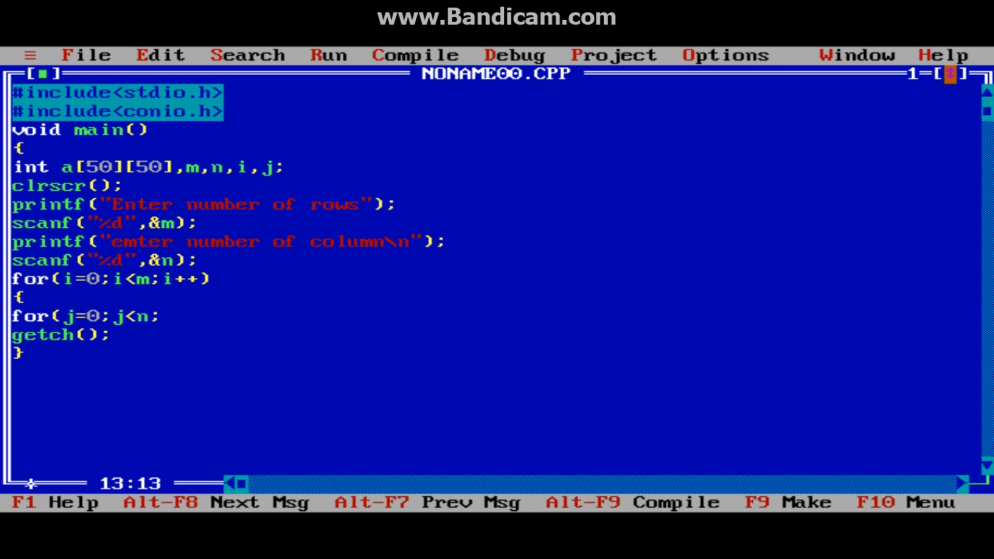
type(";j++)")
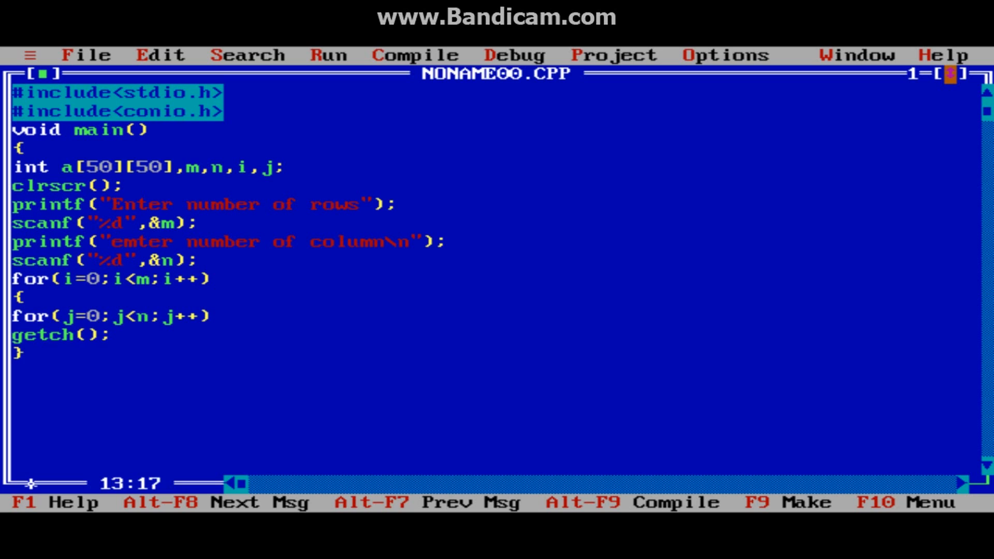
- Read each element with scanf("%d",&a[i][j]); inside the inner loop
type("scanf(")
type("{")
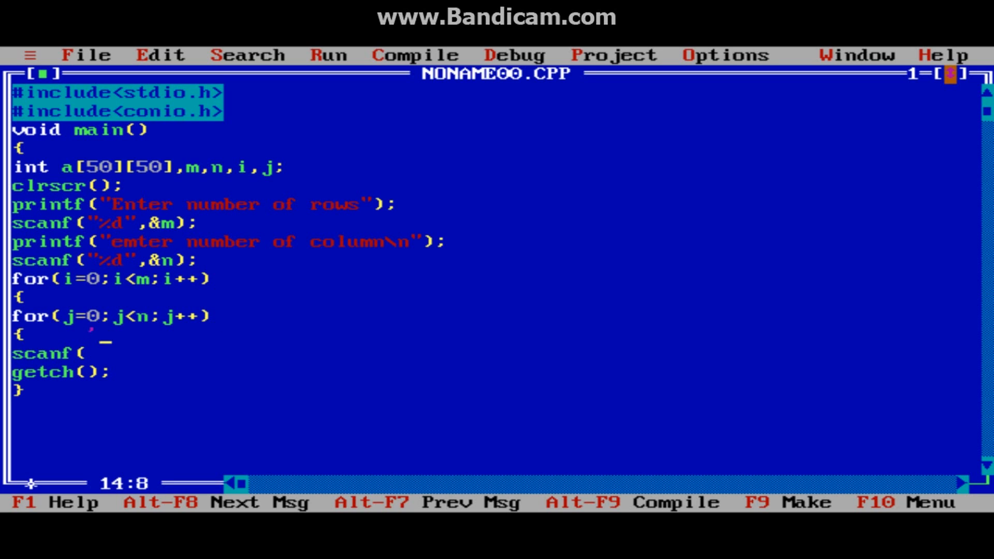
key("Backspace")
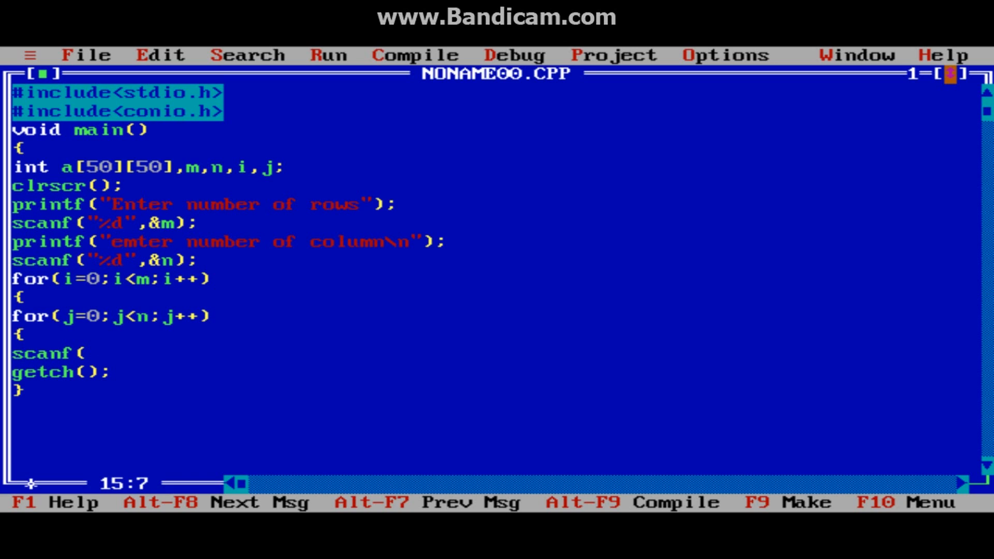
type("\"%\"")
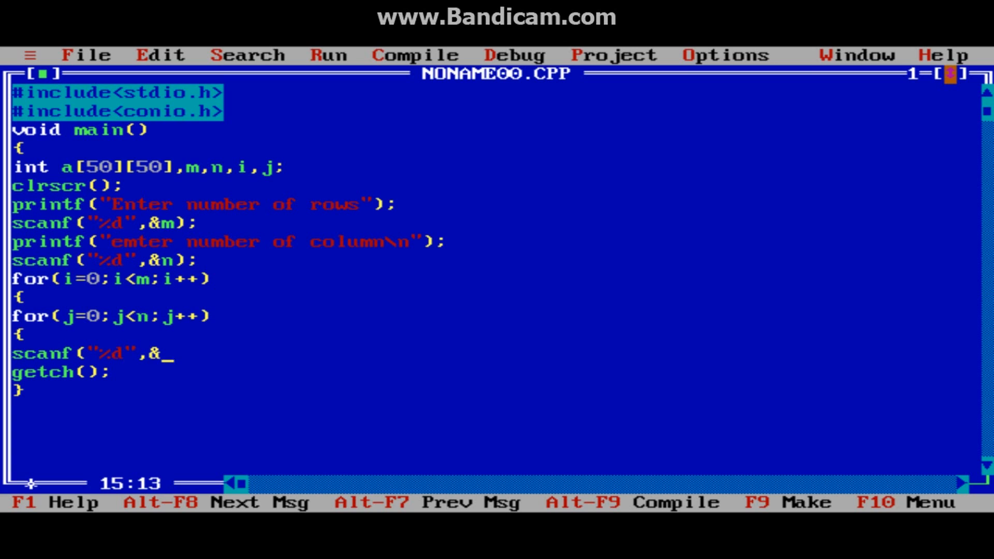
type("a[i]")
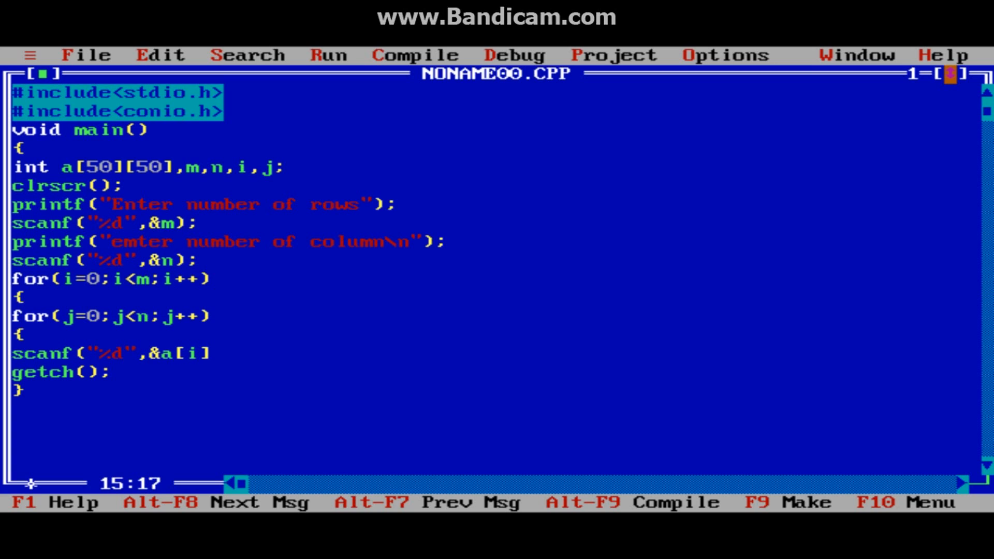
type("[j]);")
type("}")
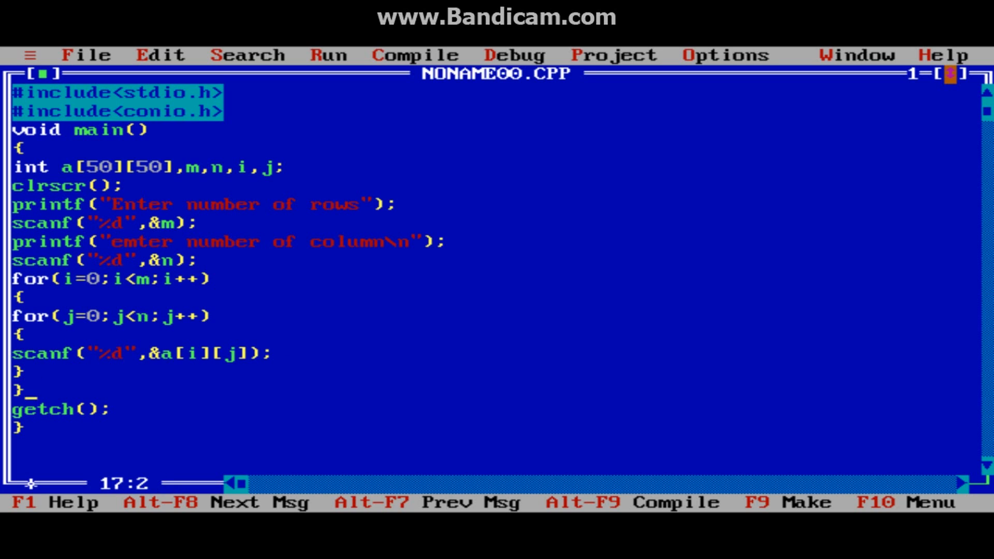
- Write the display loops for(i=0;i<m;i++) and for(j=0;j<n;j++)
type("for")
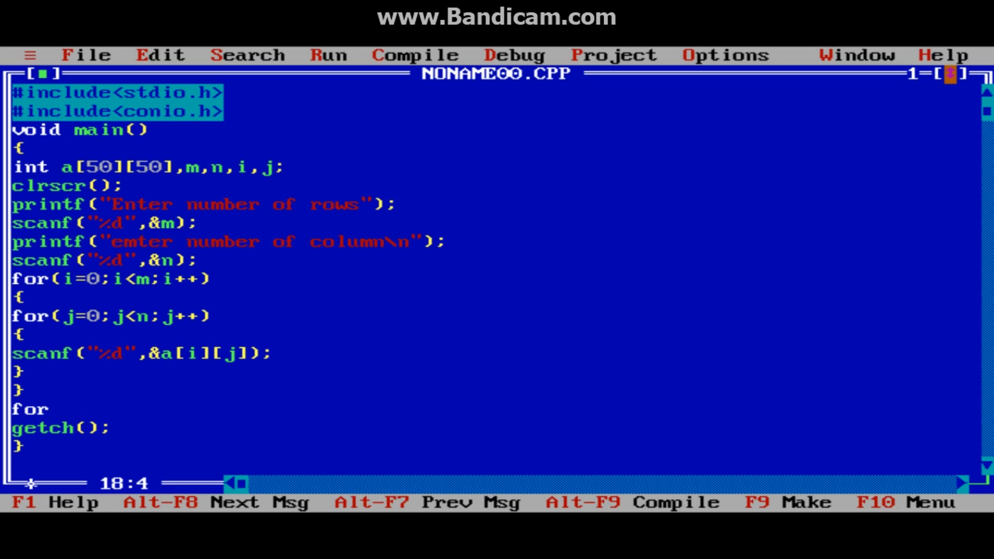
type("(")
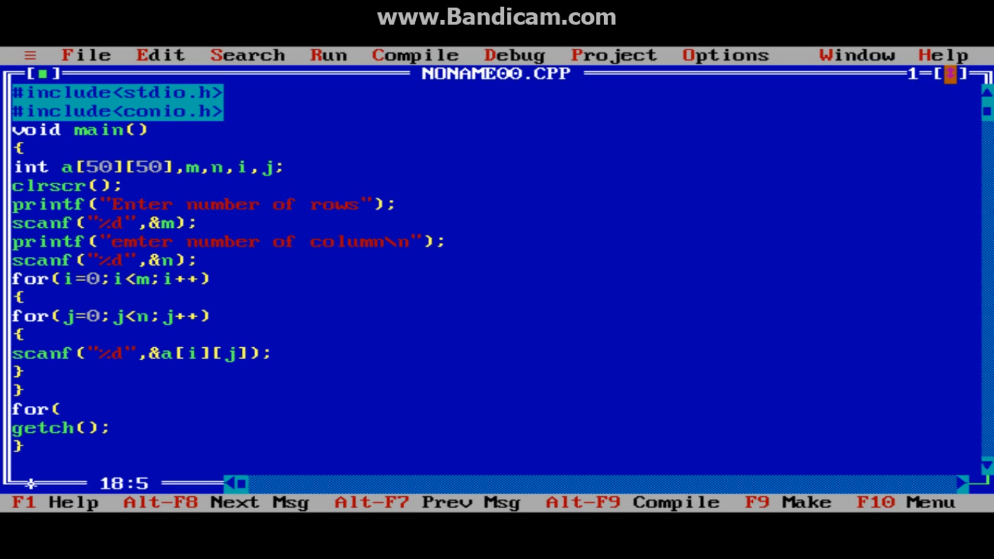
type("i=0;i<n;i")
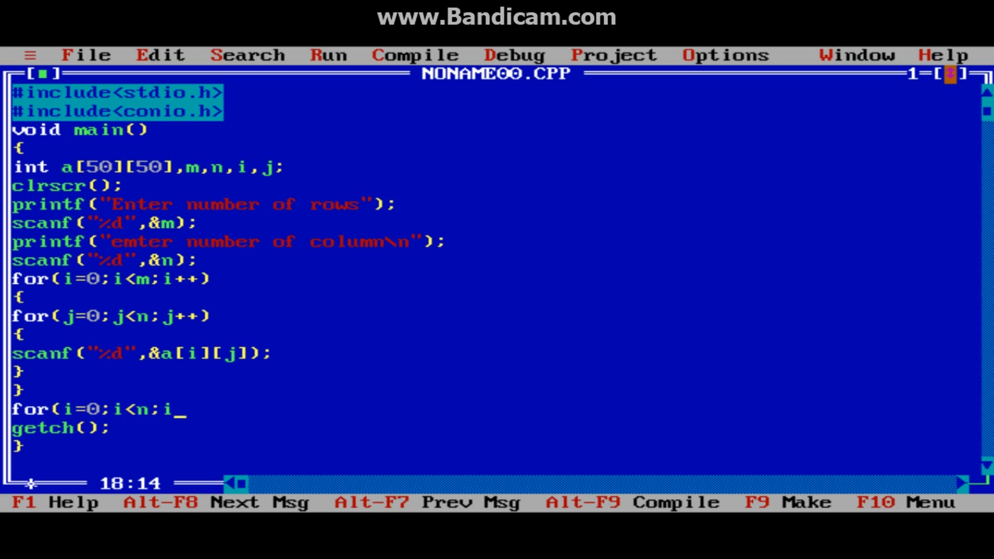
type("++)")
type("{")
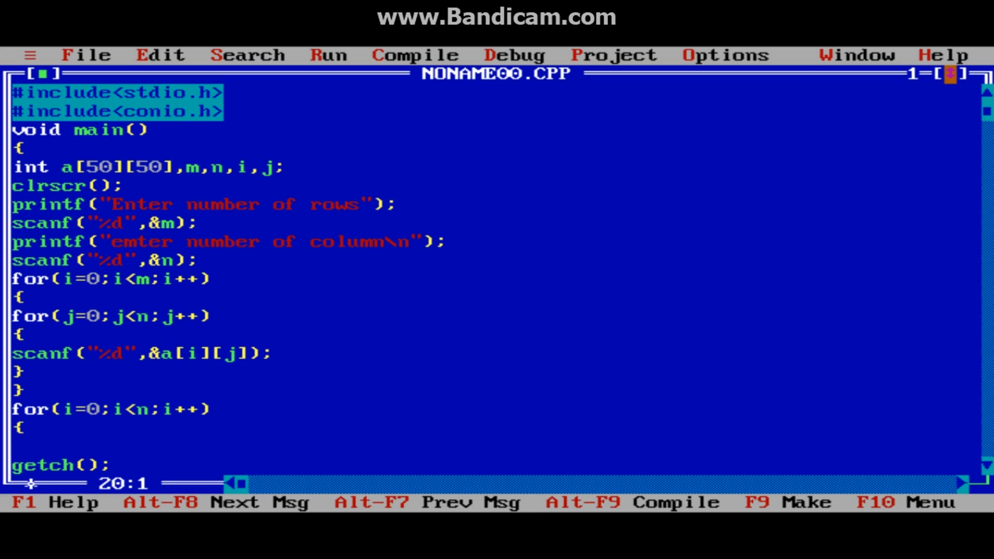
type("for(")
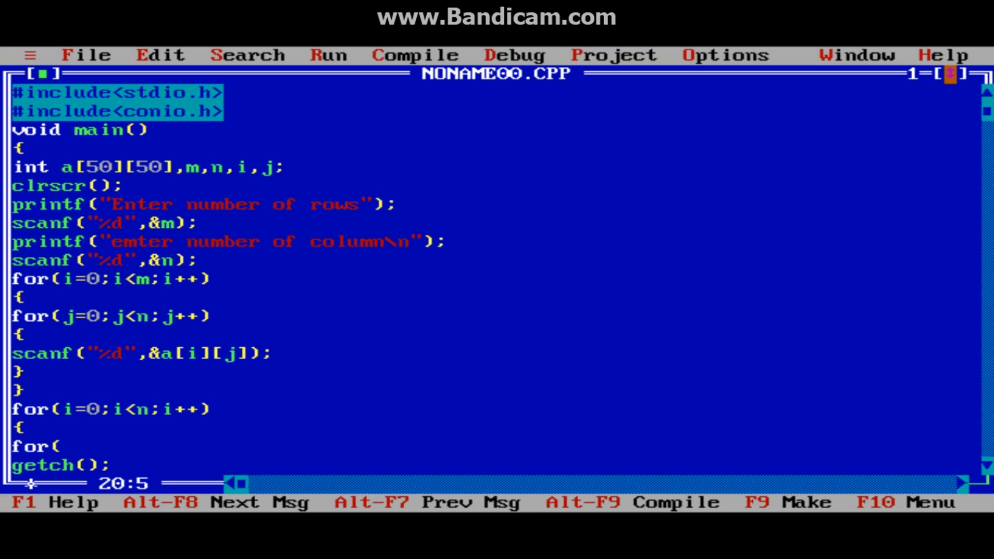
type("j=0;")
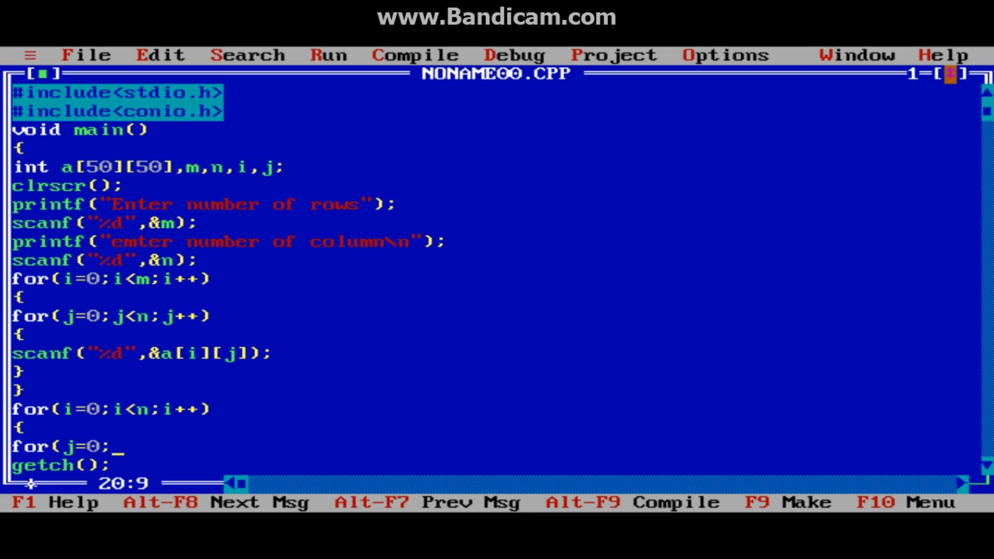
type("j<")
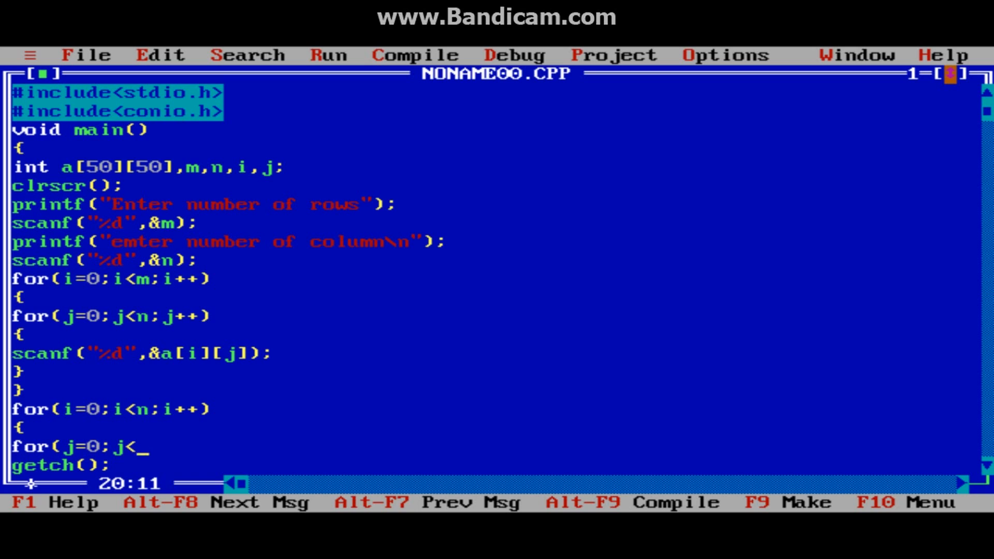
key("Backspace")
type("m")
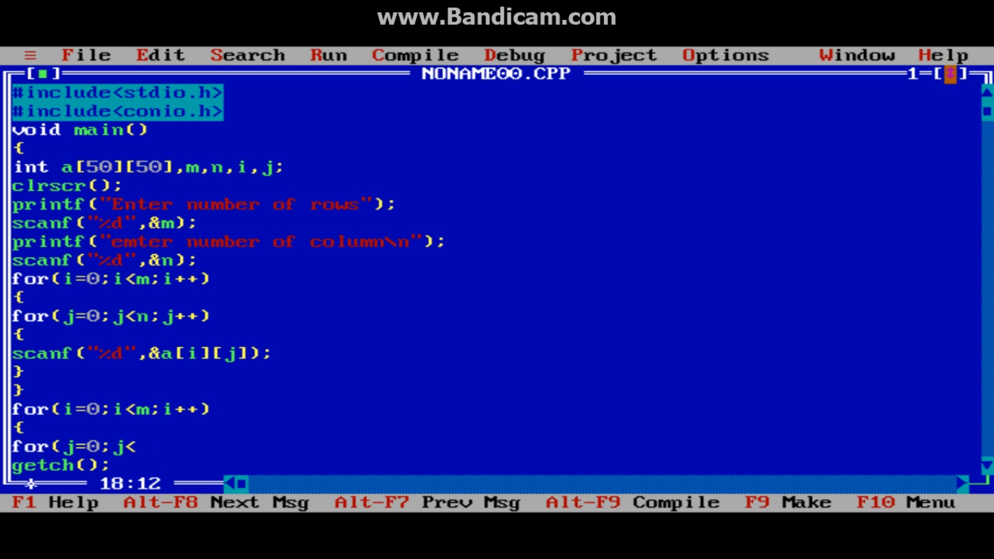
type("n")
type("prin")
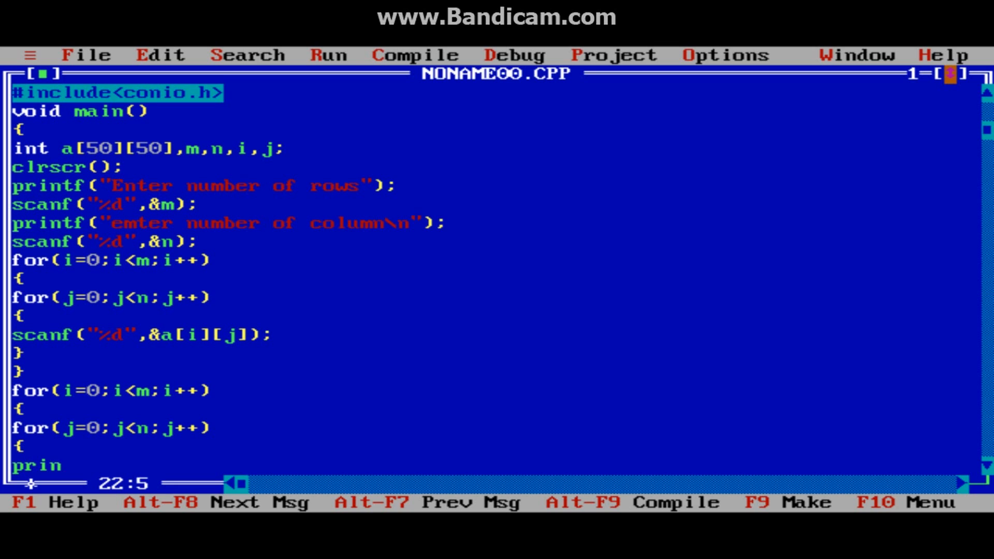
- Print each element with printf("%d\t",a[i][j]); inside the inner display loop
type("tf(\"")
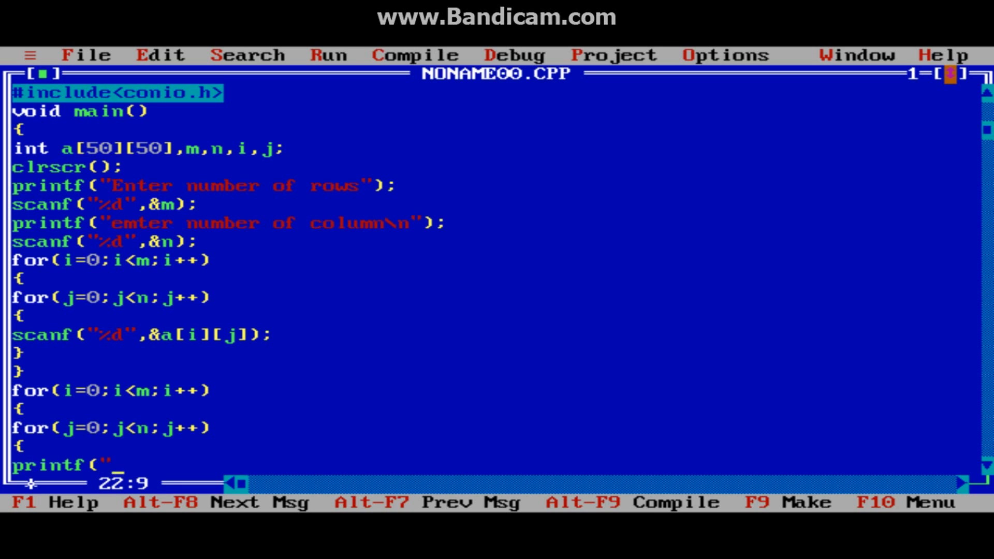
type("%d")
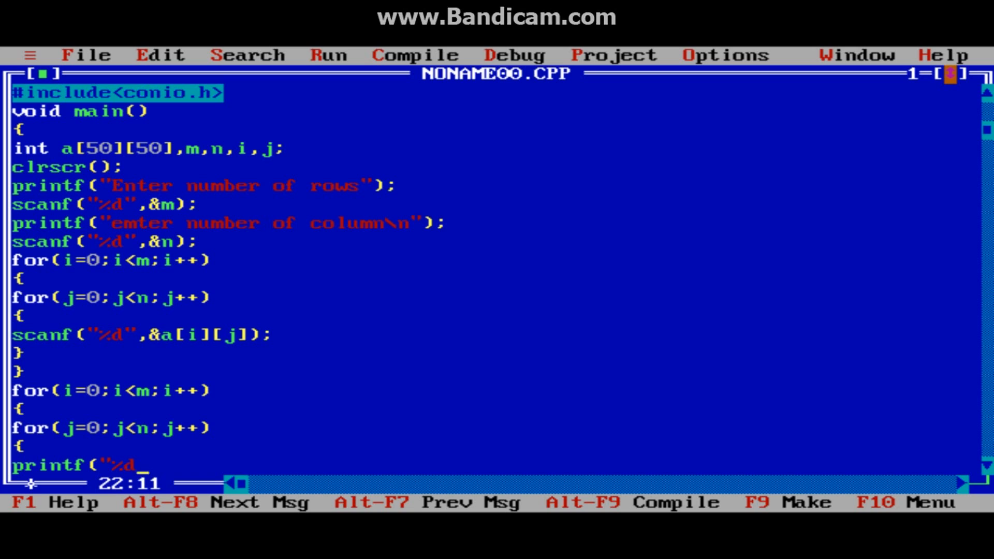
type("\\t\"")
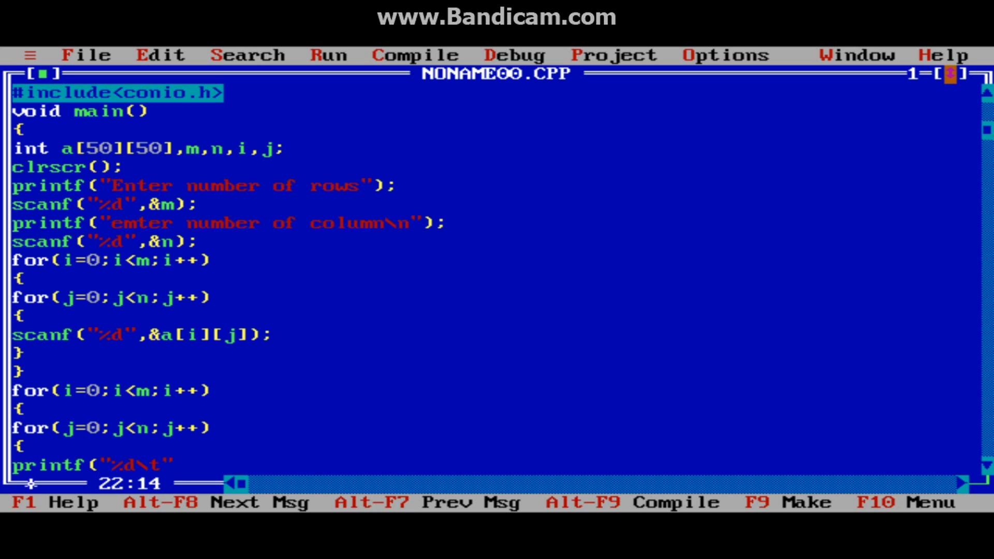
type(",a[")
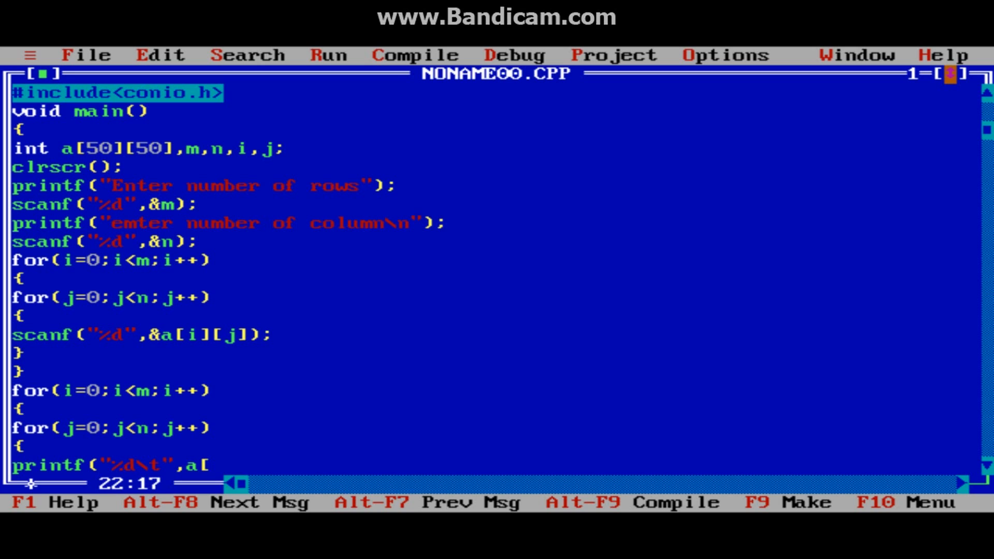
type("i][i")
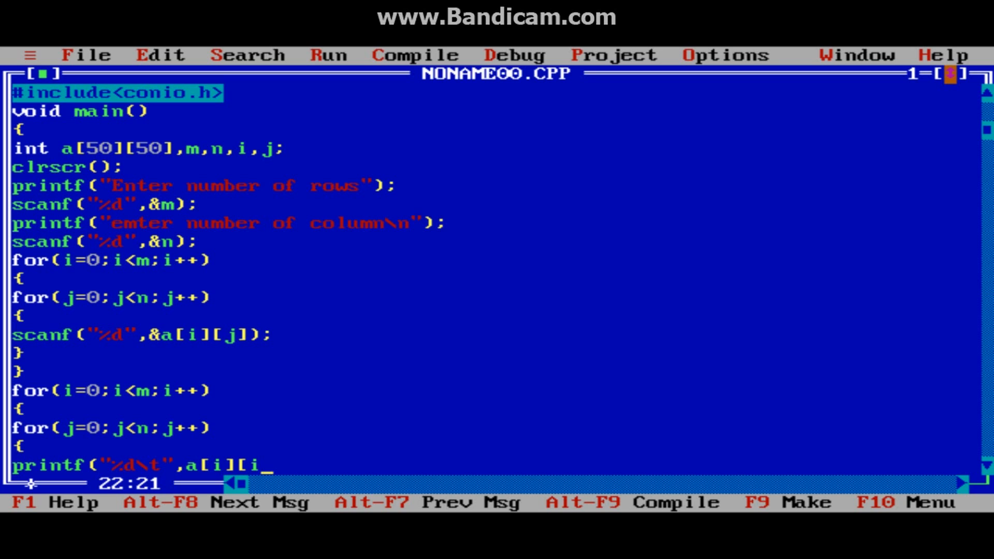
type("j]")
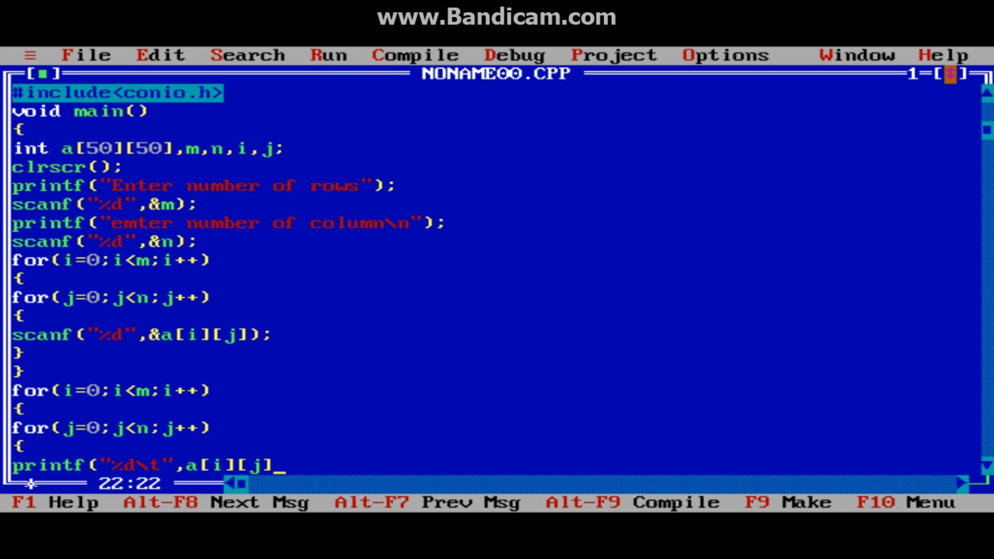
type(");")
type("}")
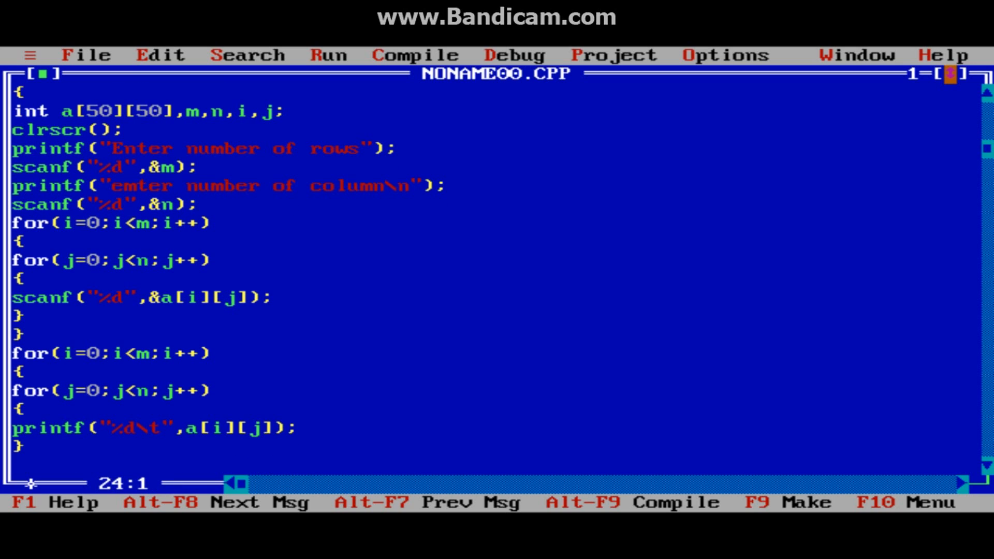
- Add printf("\n"); after each row and a "Matrix is" heading above the display loops
type("pr")
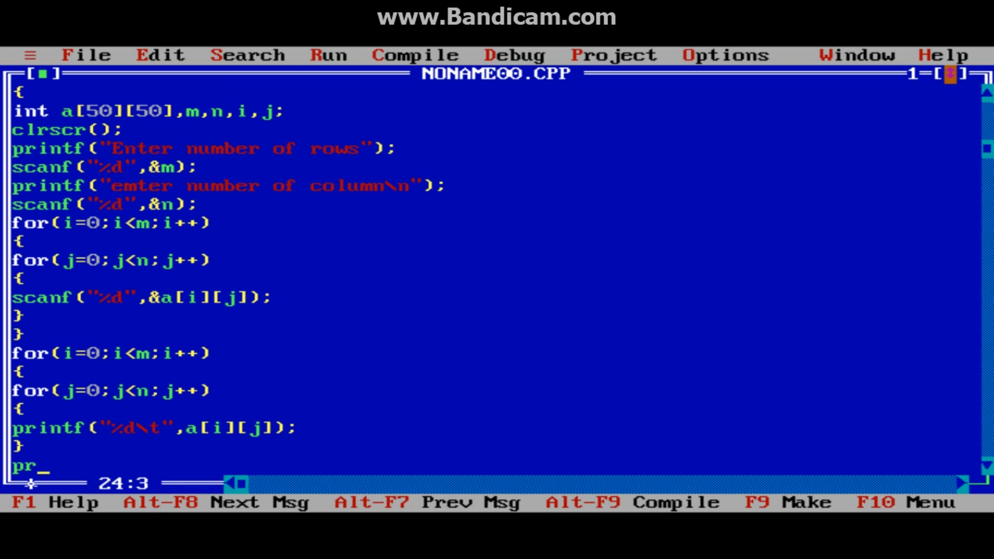
type("intf(")
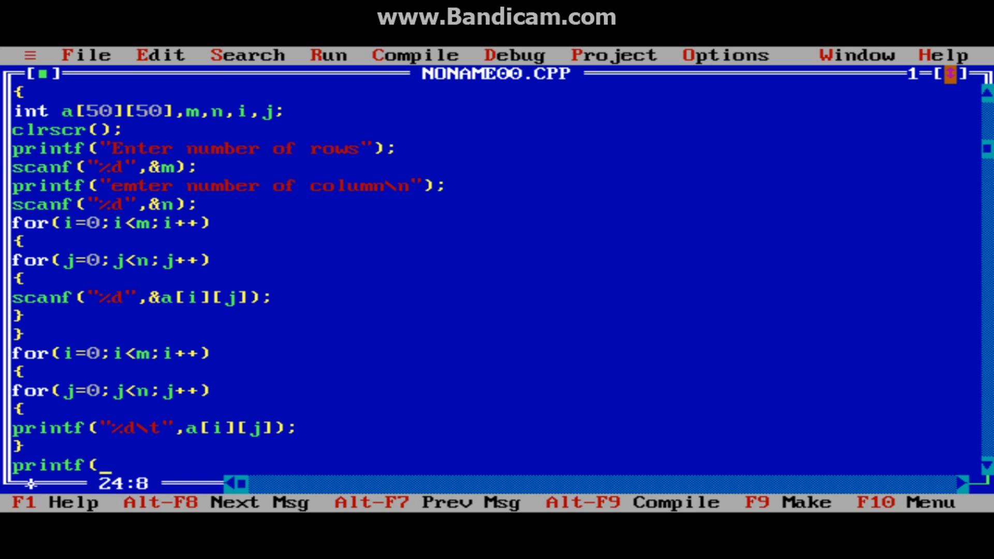
type("\"")
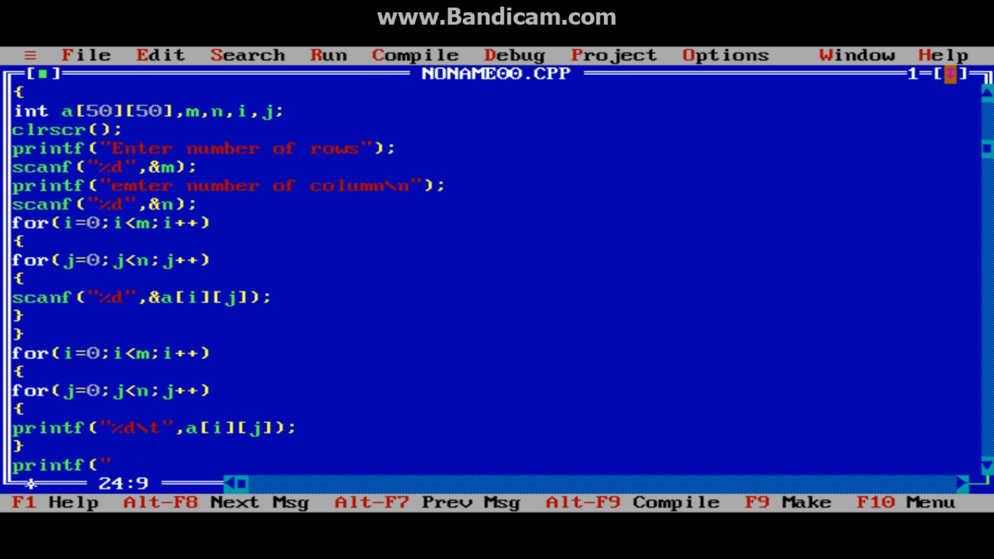
type("\\n\");")
type("}")
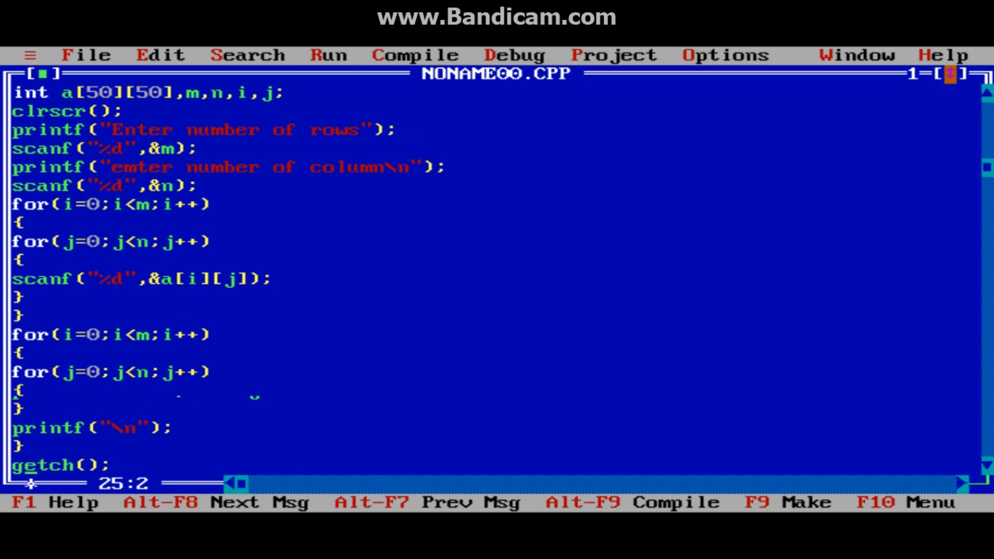
type("printf(\"%d\\t\",a[i][j]);")
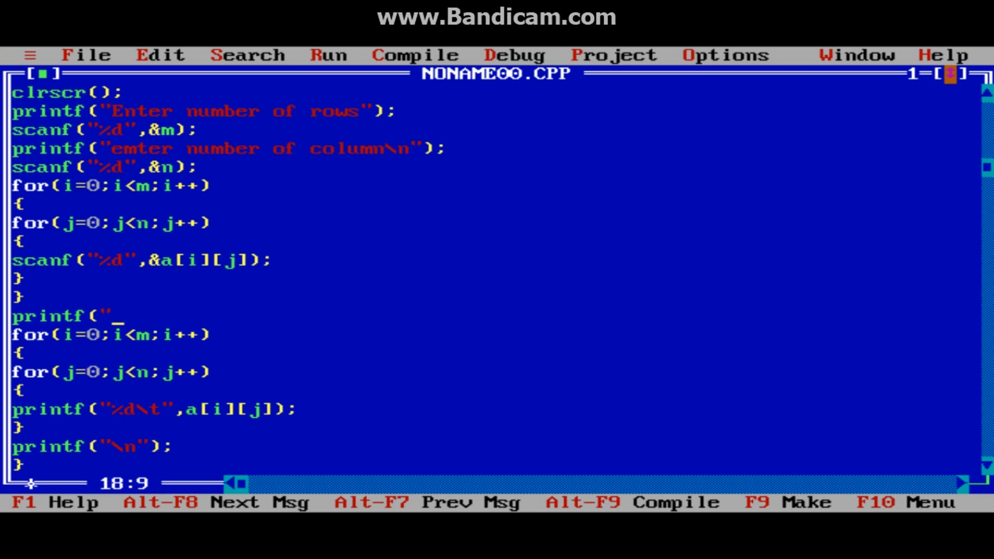
type("Matr")
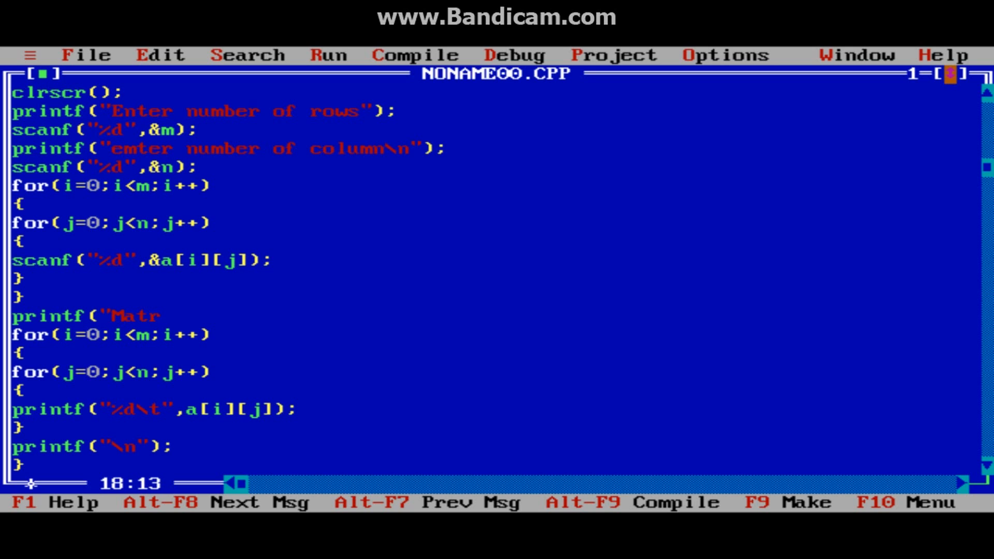
type("ix is\\n\");")
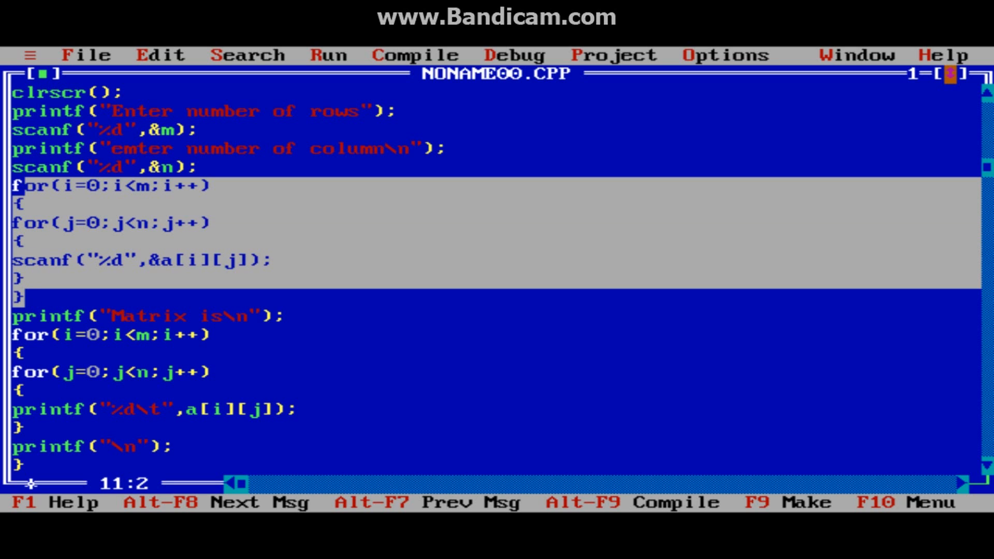
key("Left")
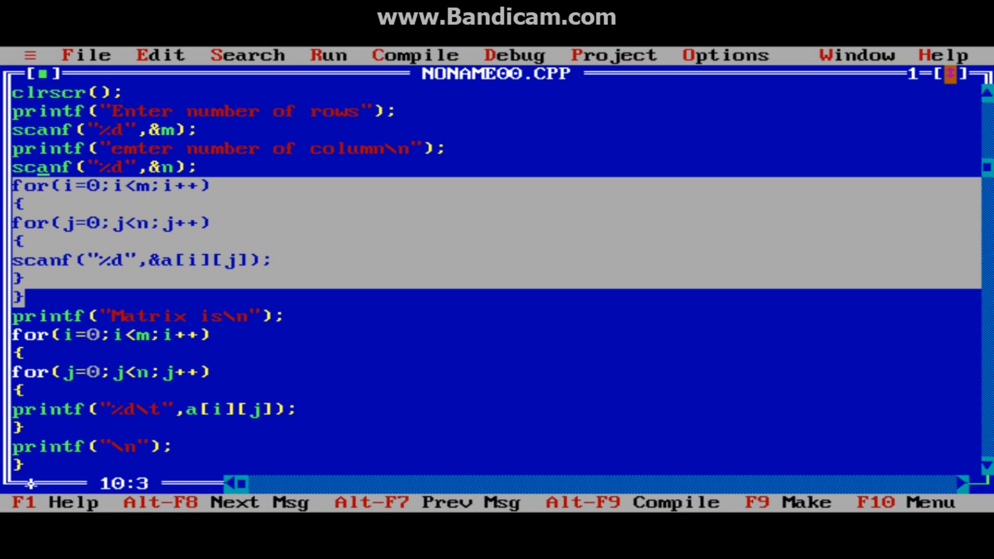
- Insert printf("enter element in matrix\n"); on a new line above the input loops
key("Enter")
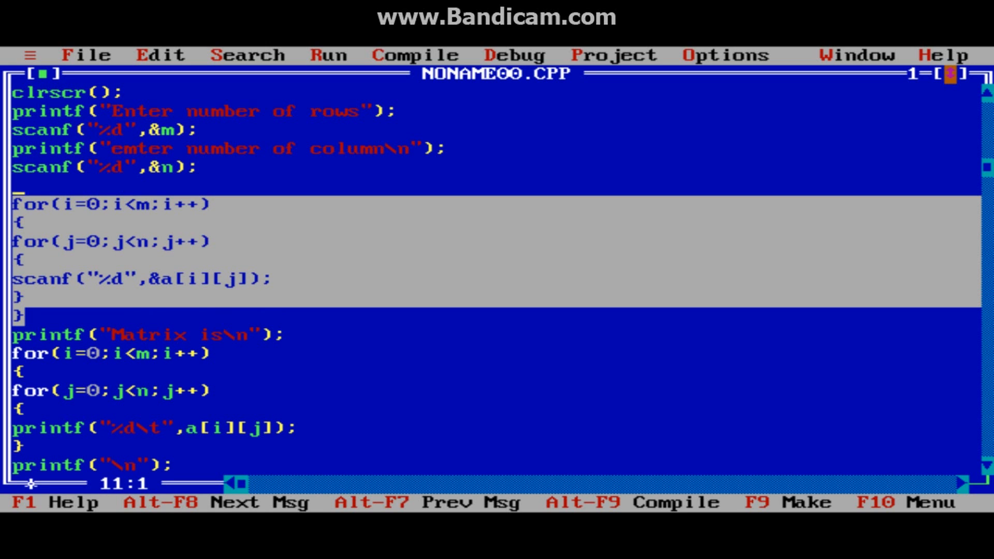
type("printf(")
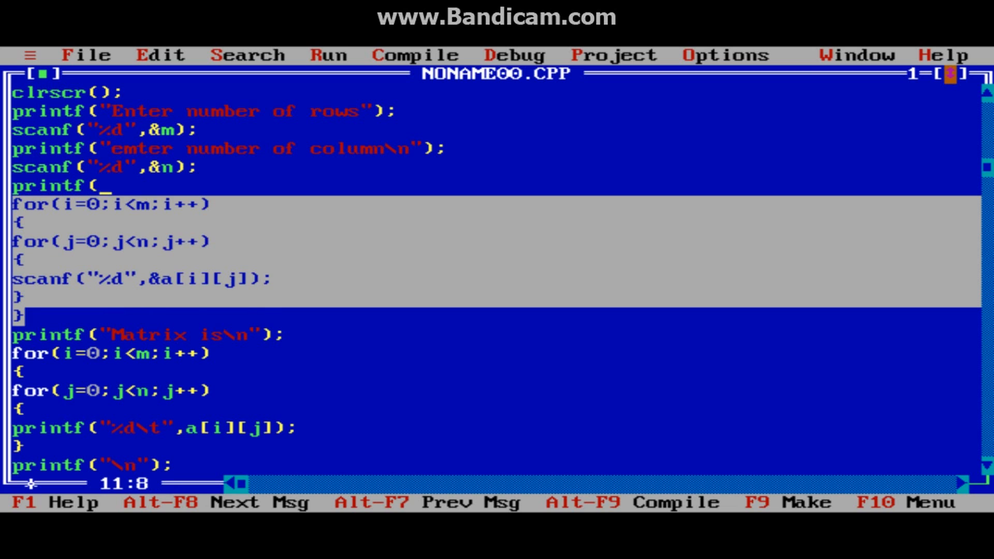
type("\"enn")
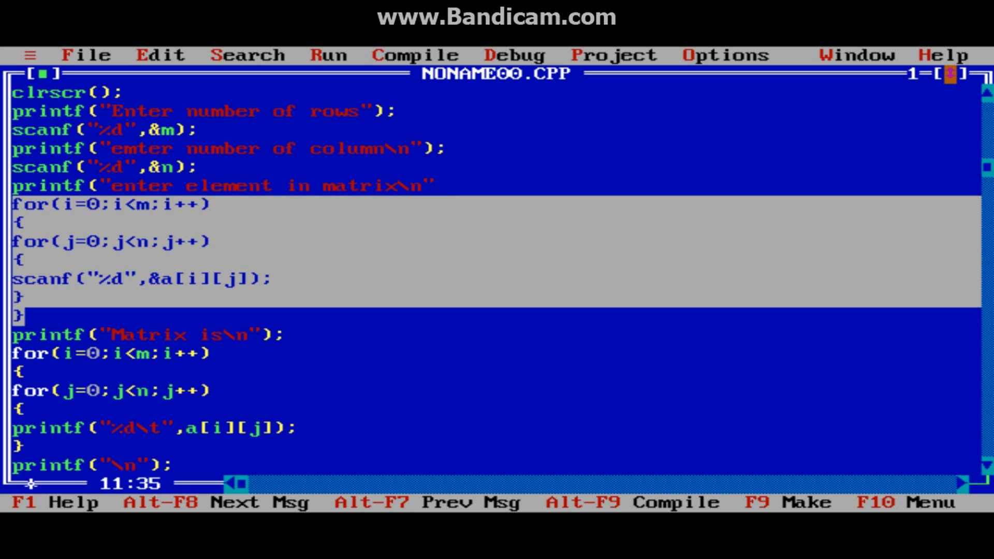
type(");")
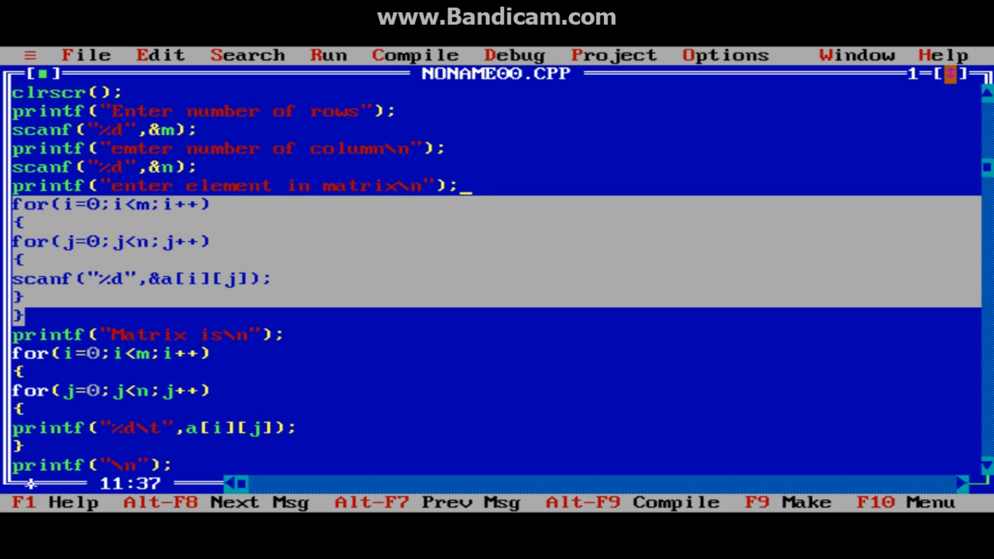
left_click(414, 56)
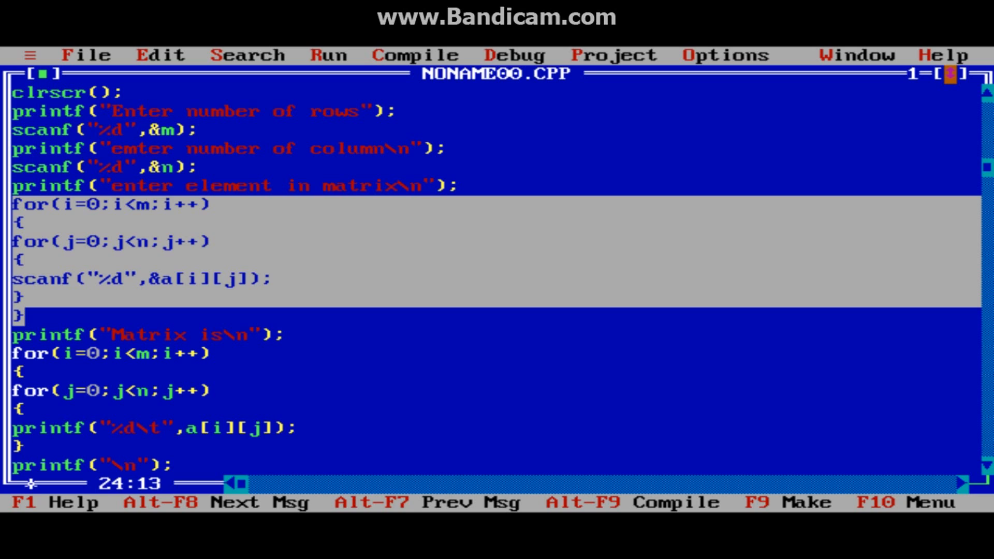
key("Left")
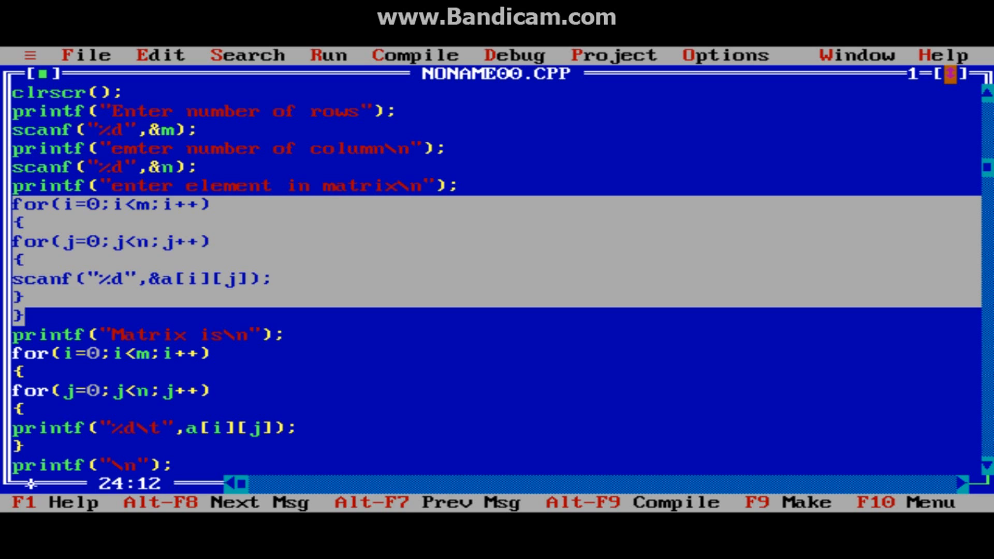
key("Left")
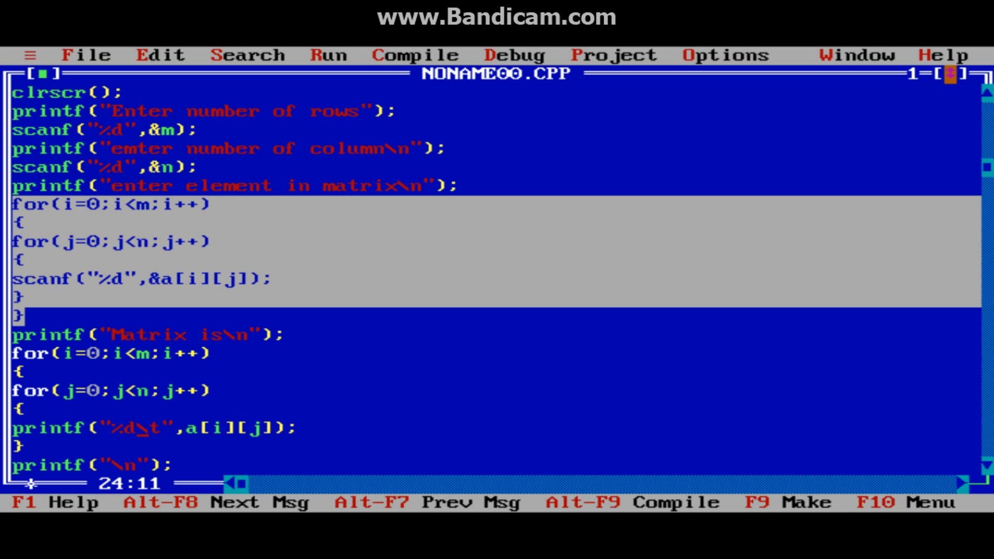